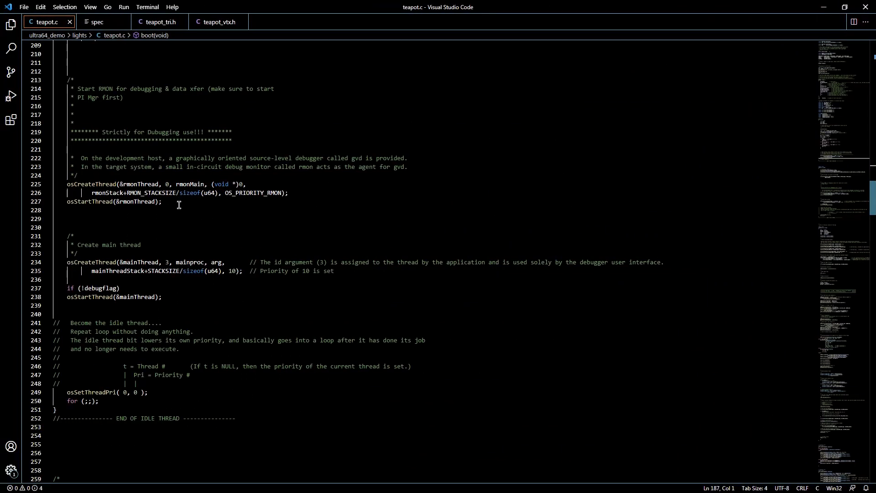
{"action": "mouse_move", "coordinate": [139, 183]}
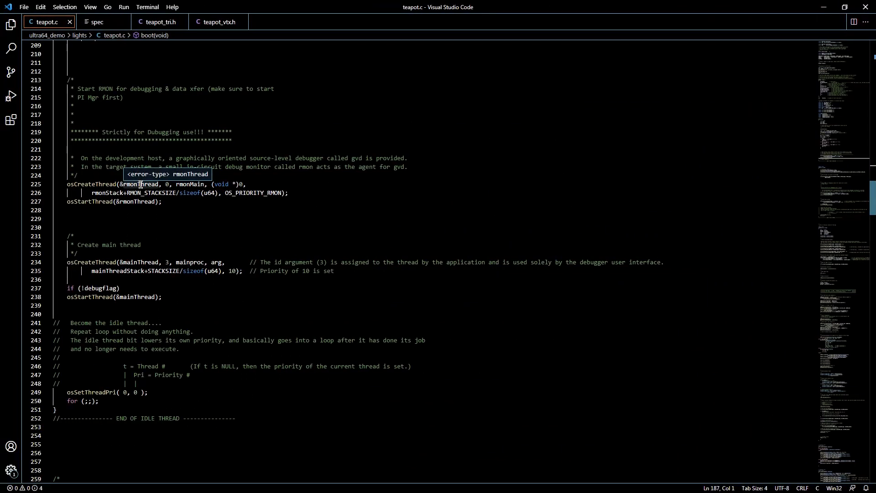
{"action": "mouse_move", "coordinate": [179, 197]}
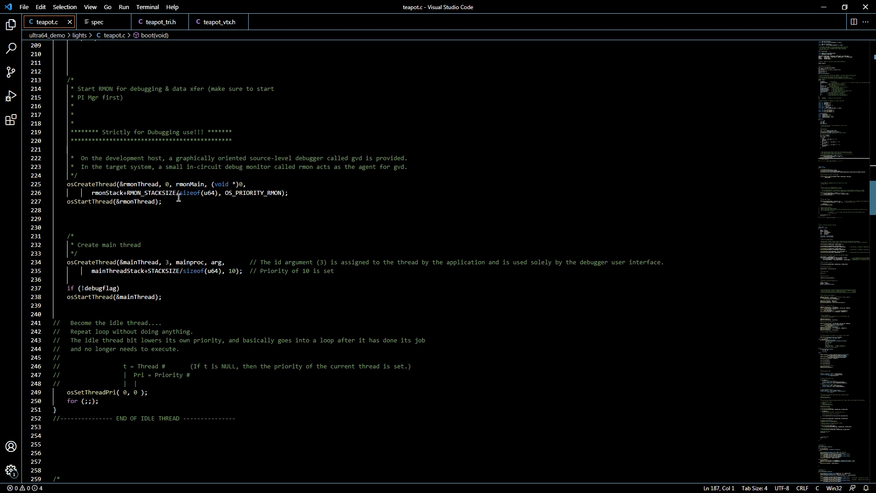
Point out mainproc as the main thread's entry and the idle thread's endless loop
{"action": "left_click", "coordinate": [203, 183]}
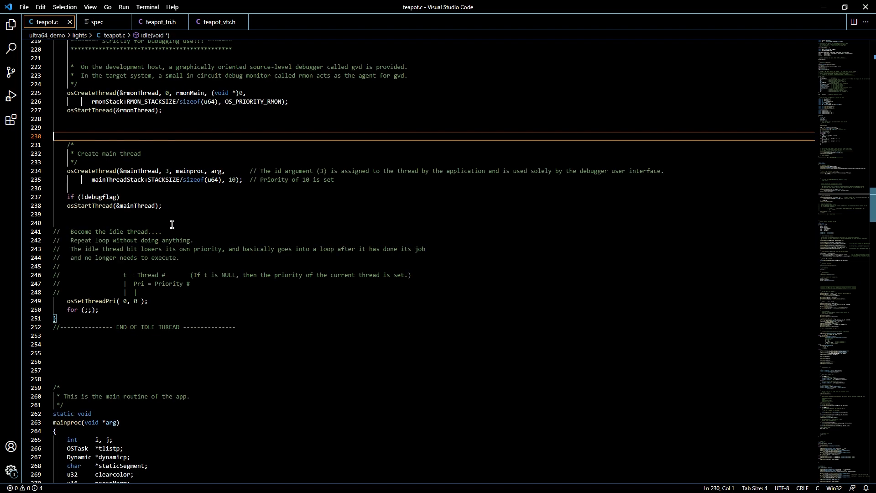
{"action": "mouse_move", "coordinate": [160, 211]}
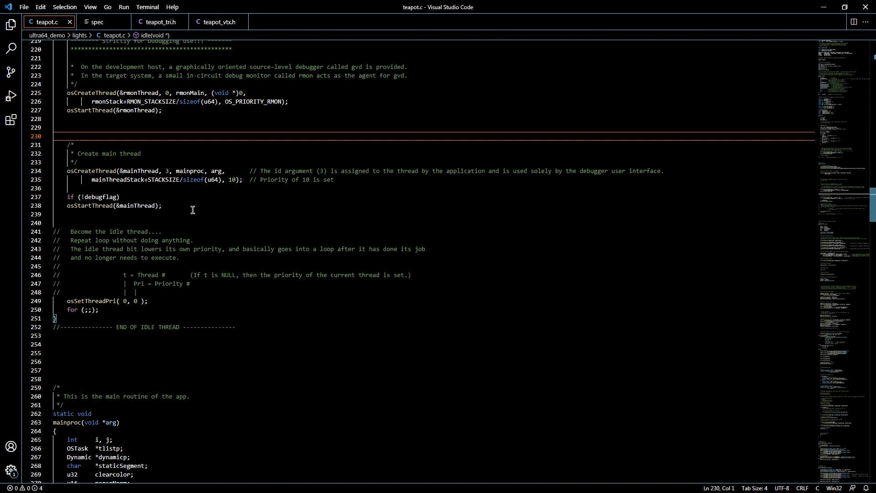
{"action": "mouse_move", "coordinate": [167, 186]}
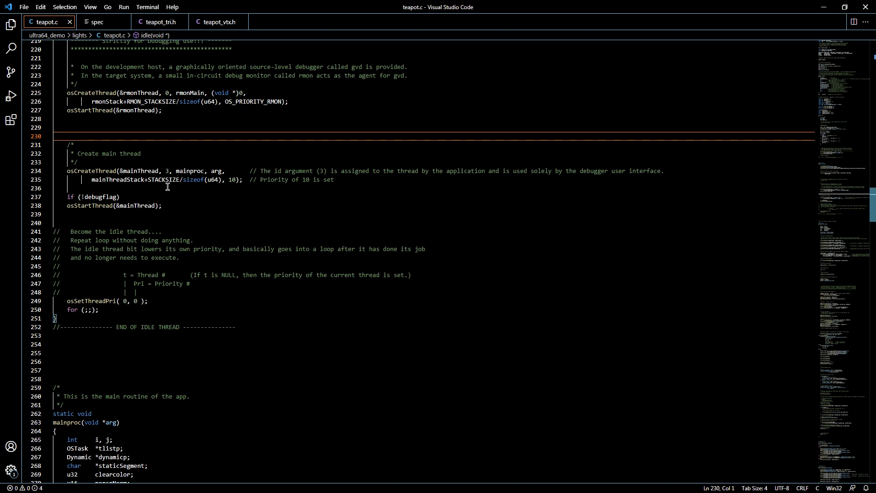
{"action": "mouse_move", "coordinate": [174, 171]}
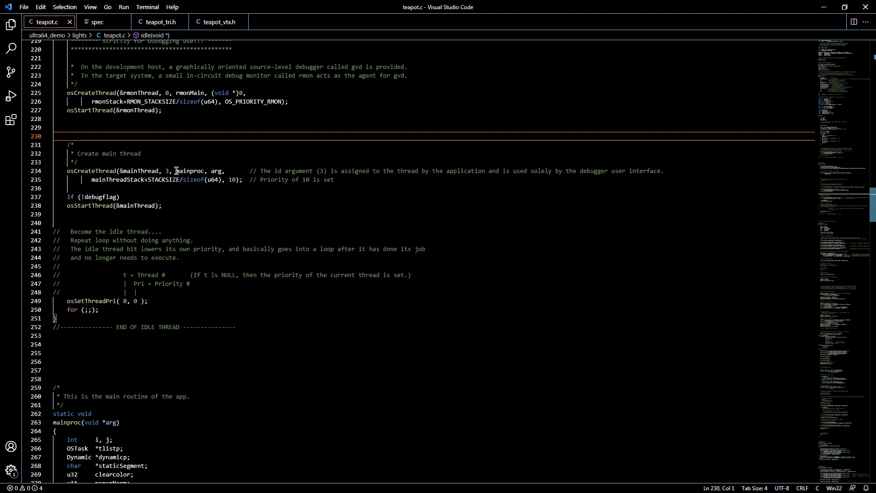
{"action": "double_click", "coordinate": [190, 170]}
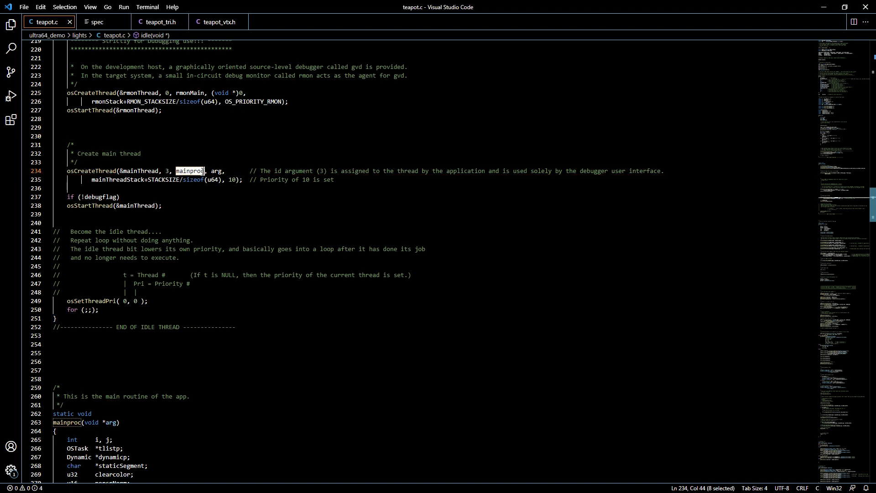
{"action": "mouse_move", "coordinate": [142, 362]}
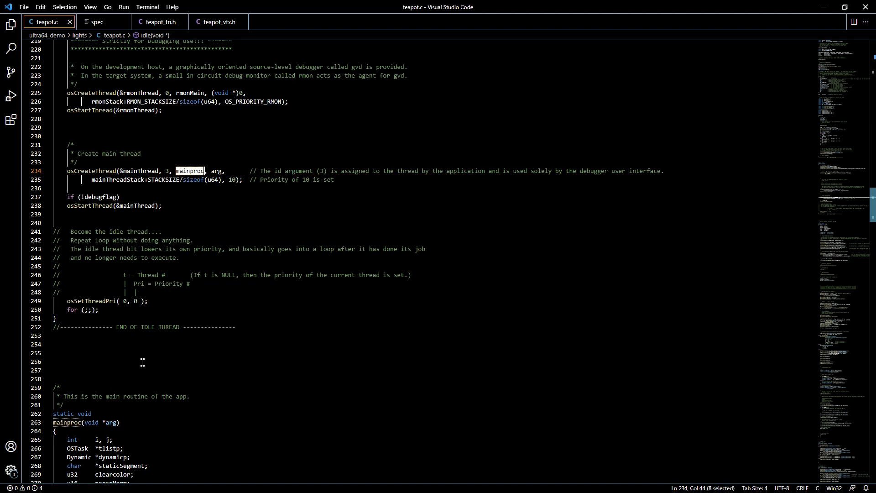
{"action": "left_click", "coordinate": [98, 310]}
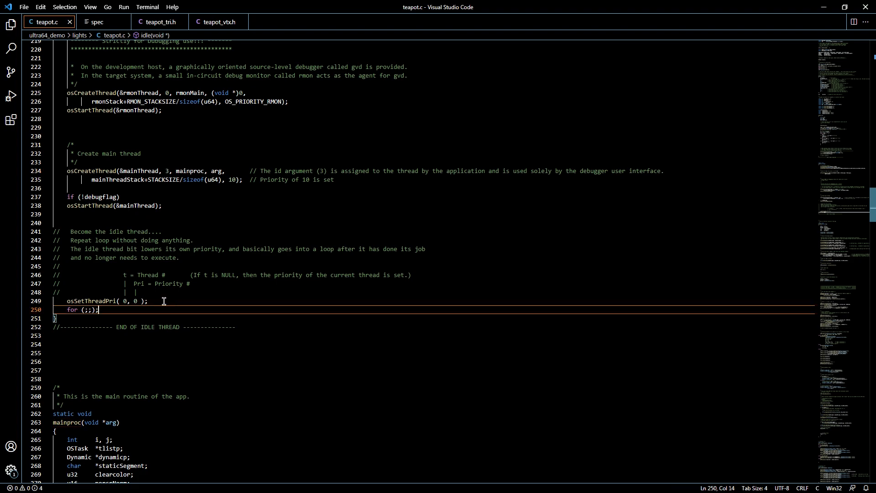
{"action": "mouse_move", "coordinate": [135, 308]}
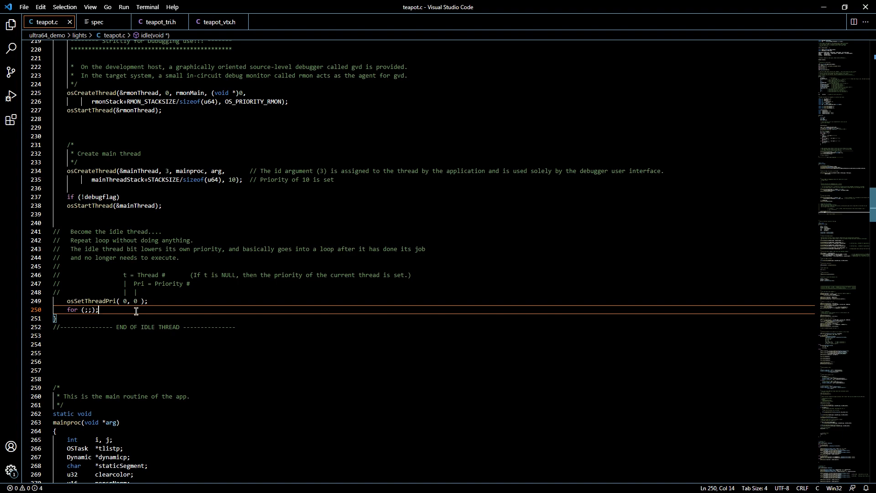
{"action": "mouse_move", "coordinate": [185, 314]}
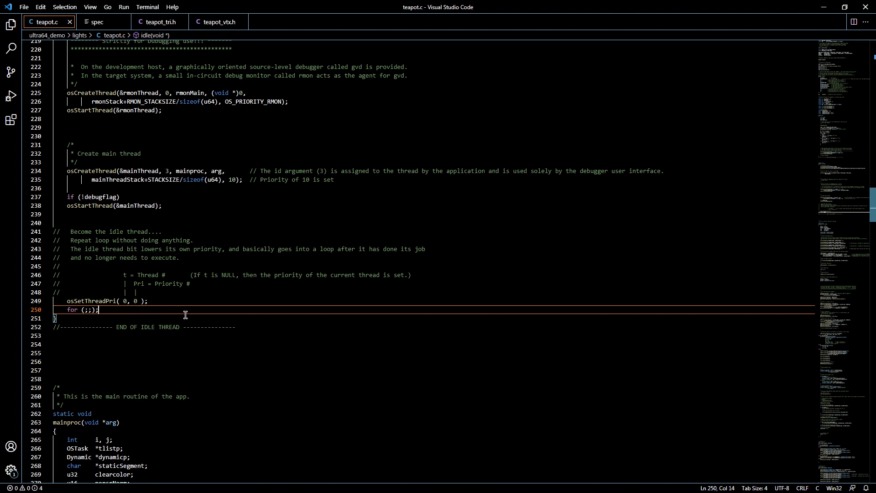
{"action": "scroll", "scroll_direction": "up", "scroll_amount": 3}
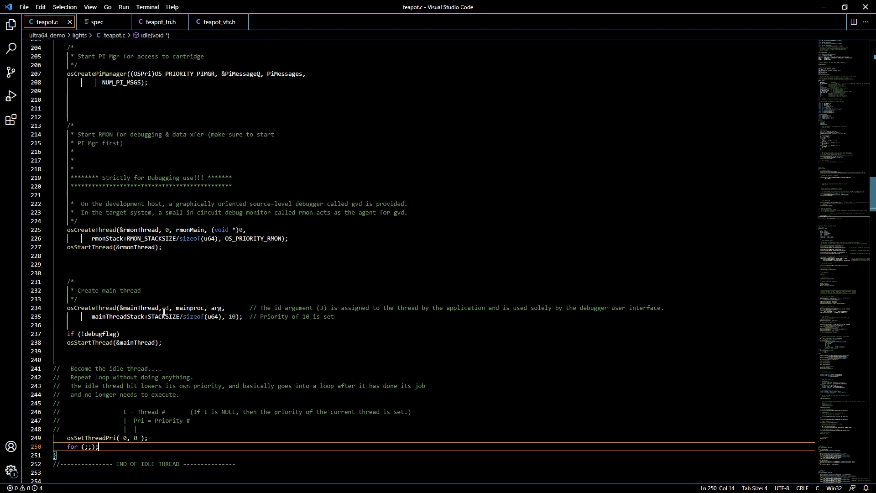
{"action": "scroll", "scroll_direction": "up", "scroll_amount": 3}
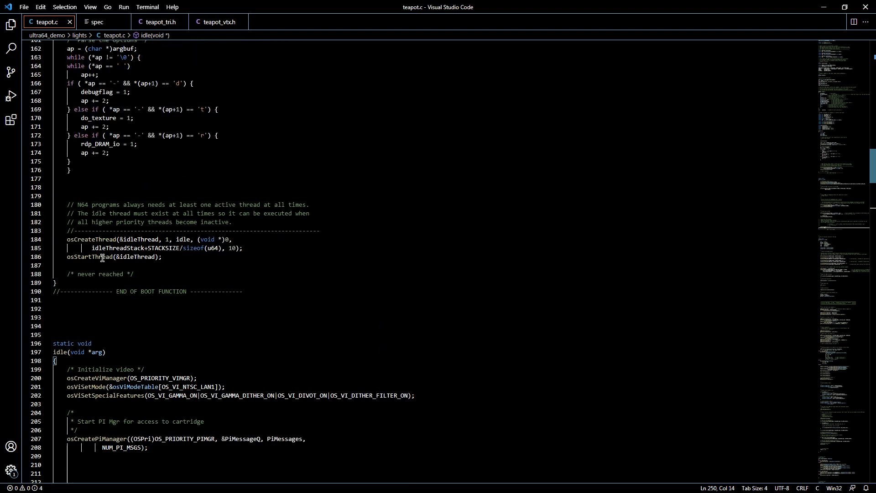
{"action": "mouse_move", "coordinate": [232, 248]}
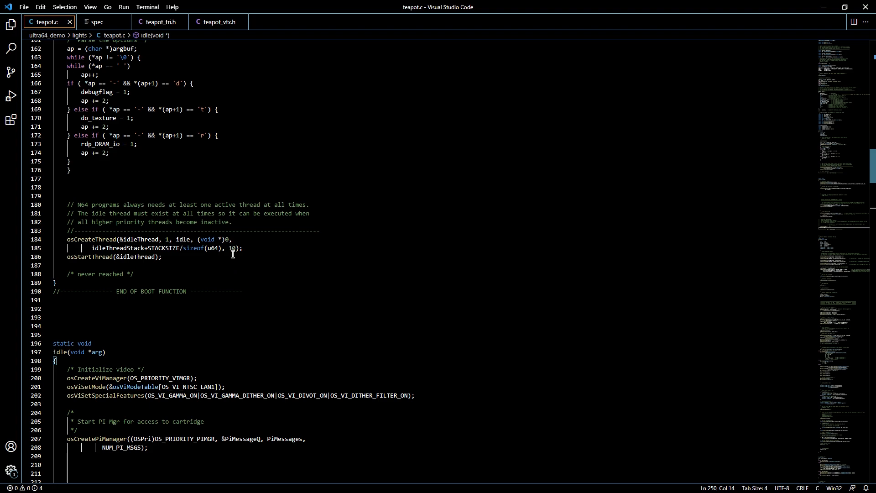
{"action": "scroll", "scroll_direction": "down", "scroll_amount": 3}
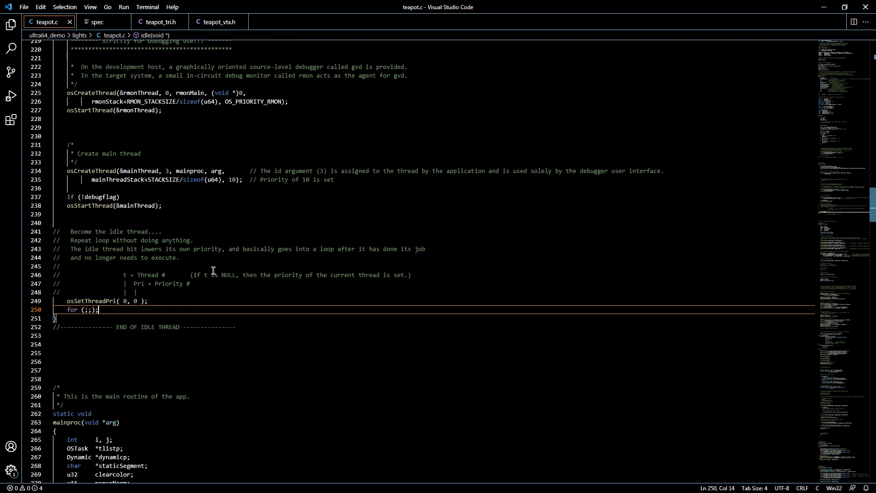
{"action": "scroll", "scroll_direction": "down", "scroll_amount": 3}
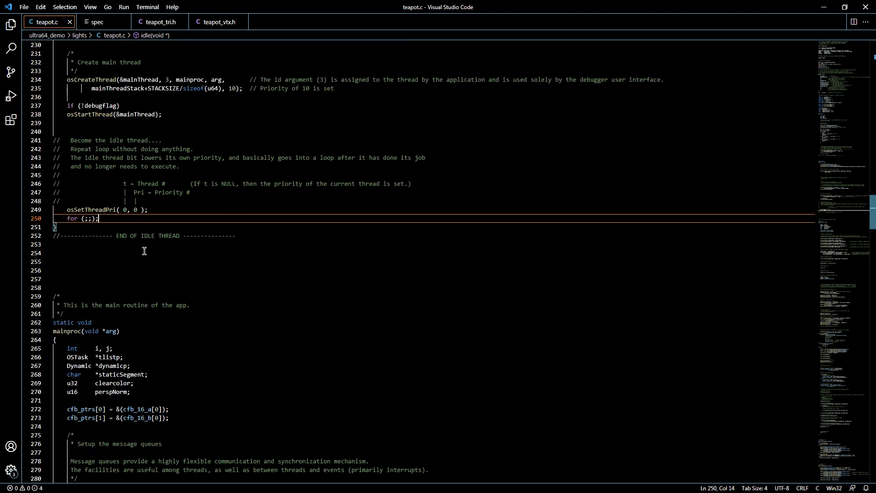
{"action": "mouse_move", "coordinate": [112, 263]}
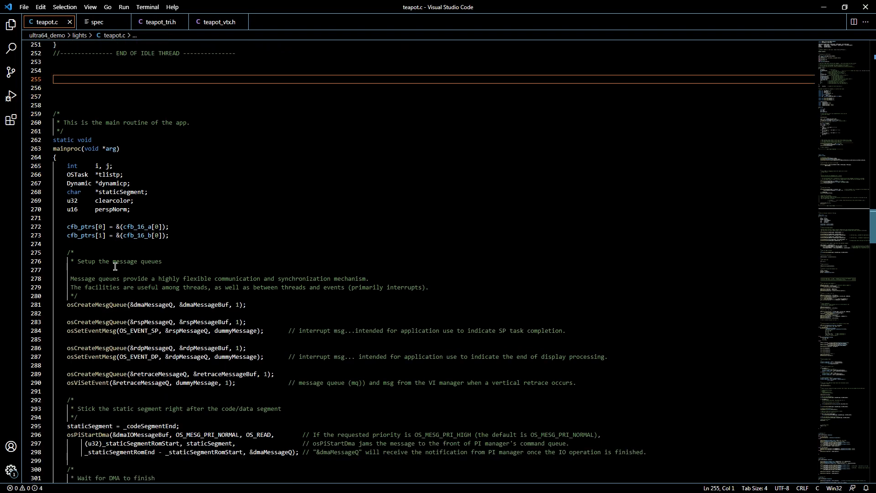
{"action": "scroll", "scroll_direction": "up", "scroll_amount": 3}
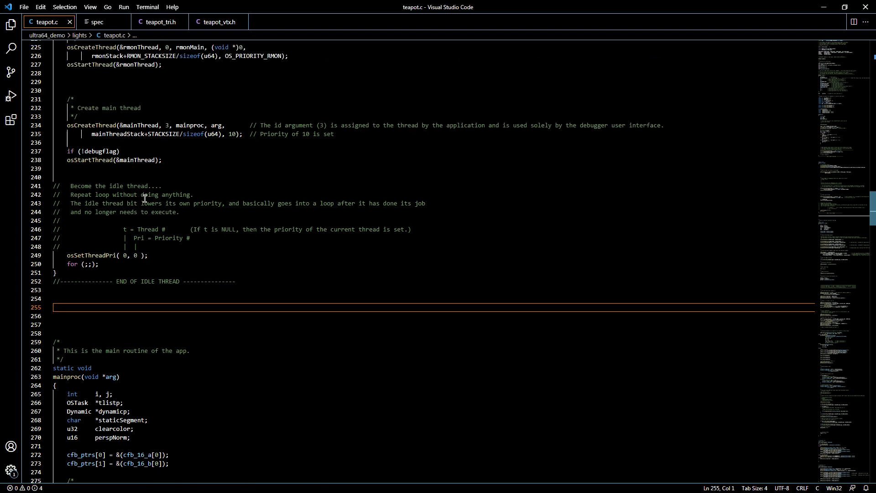
{"action": "scroll", "scroll_direction": "up", "scroll_amount": 3}
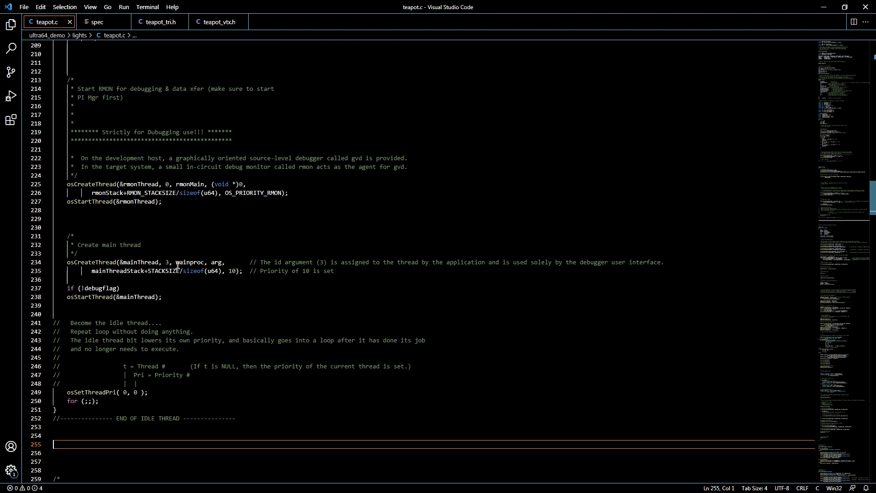
{"action": "double_click", "coordinate": [190, 261]}
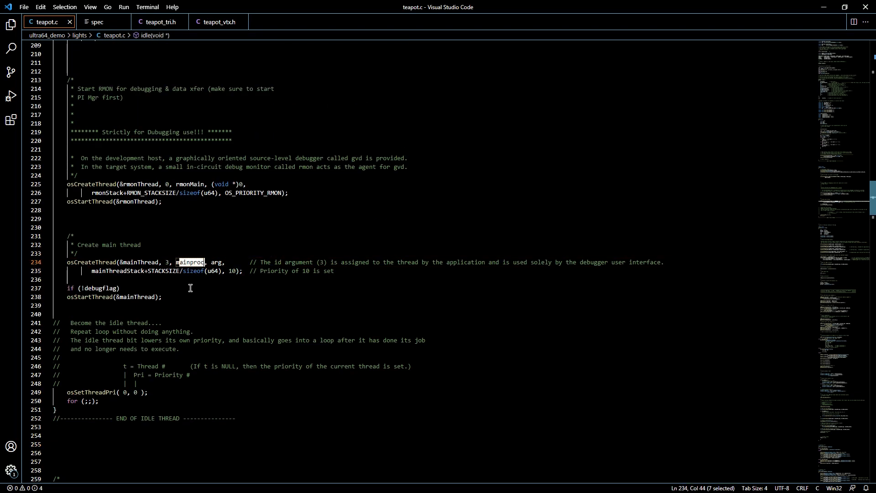
Scroll down through teapot.c to the while (1) game loop at line 313
{"action": "scroll", "scroll_direction": "down", "scroll_amount": 3}
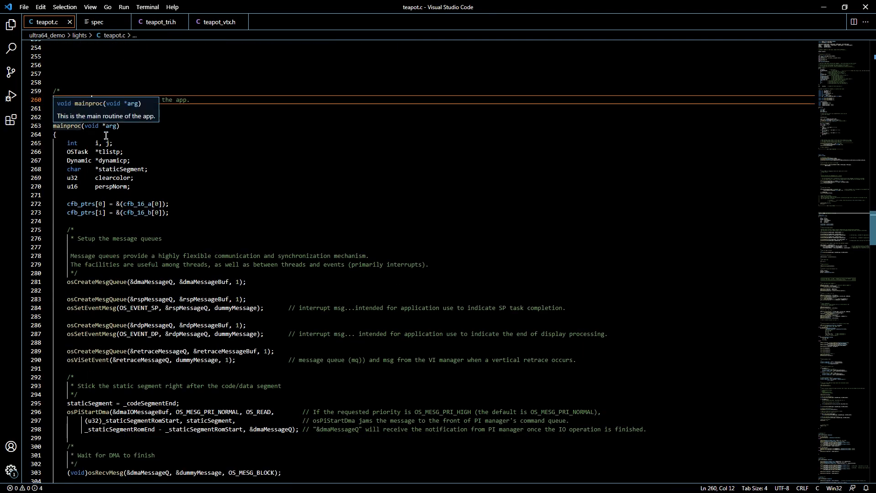
{"action": "scroll", "scroll_direction": "down", "scroll_amount": 3}
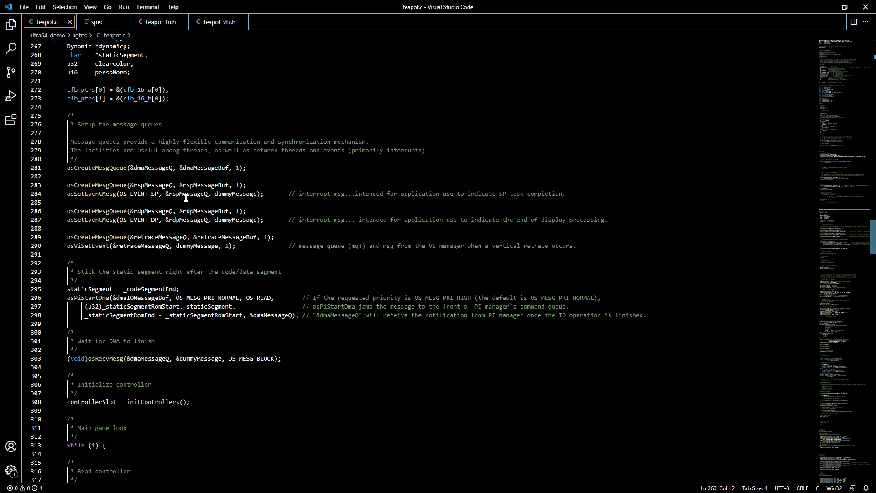
{"action": "scroll", "scroll_direction": "down", "scroll_amount": 3}
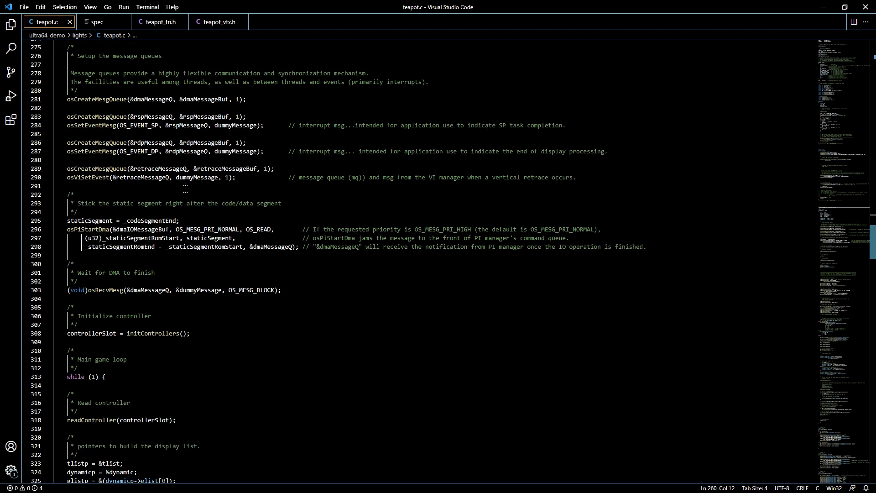
{"action": "scroll", "scroll_direction": "down", "scroll_amount": 3}
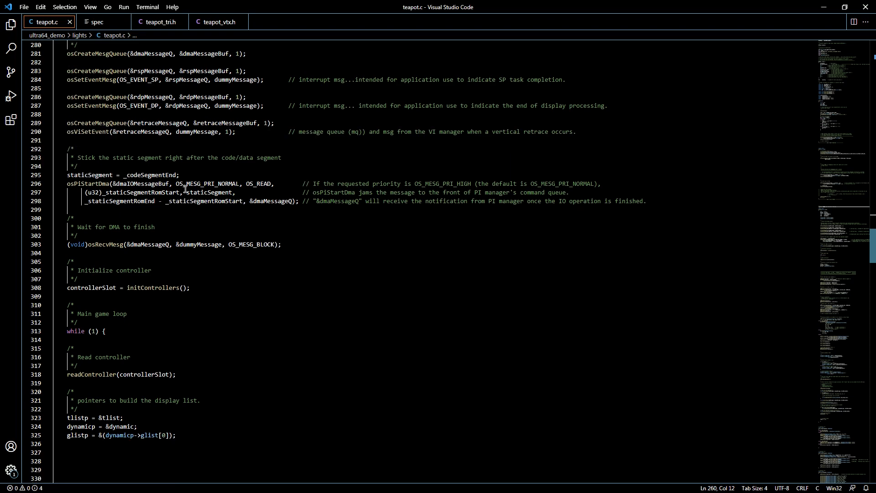
{"action": "scroll", "scroll_direction": "down", "scroll_amount": 3}
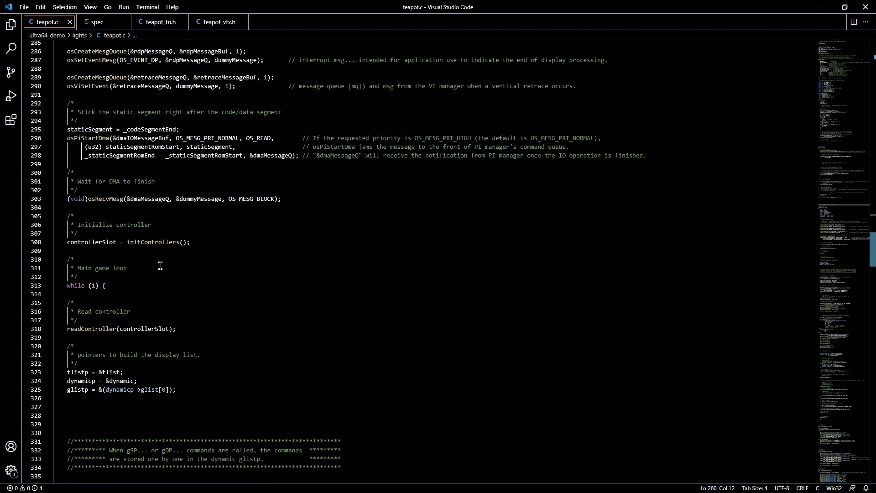
{"action": "mouse_move", "coordinate": [200, 268]}
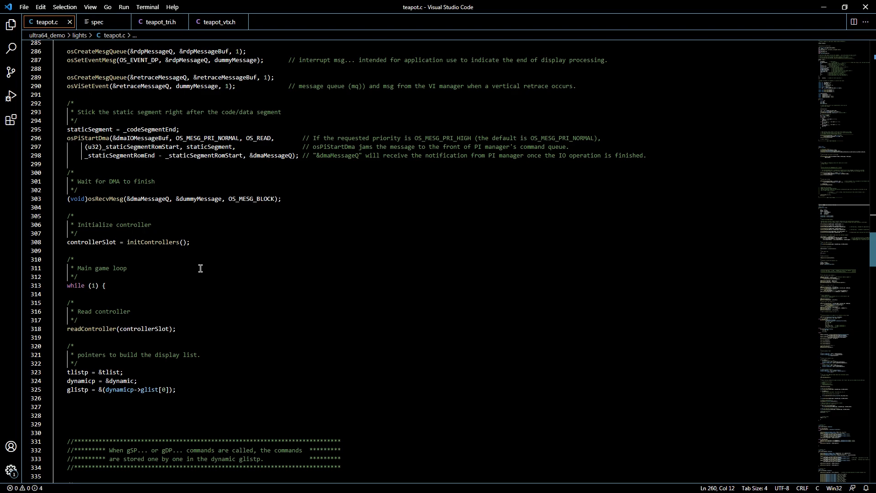
{"action": "mouse_move", "coordinate": [196, 254]}
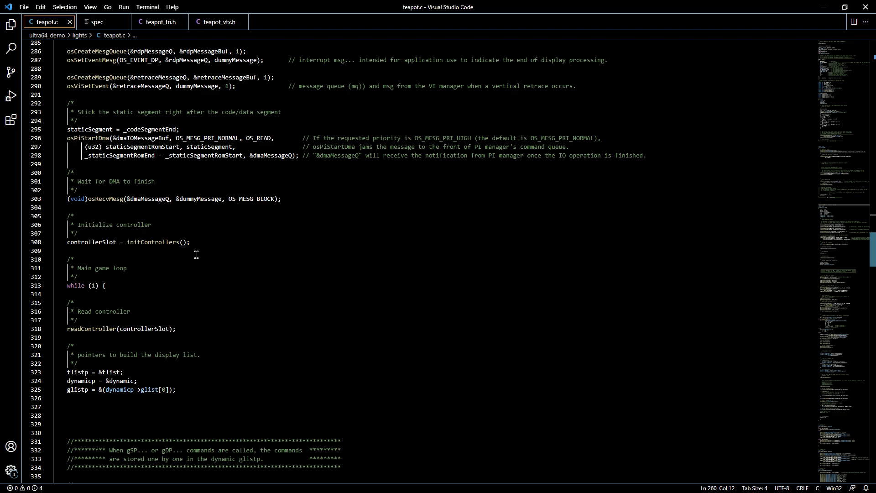
{"action": "scroll", "scroll_direction": "down", "scroll_amount": 3}
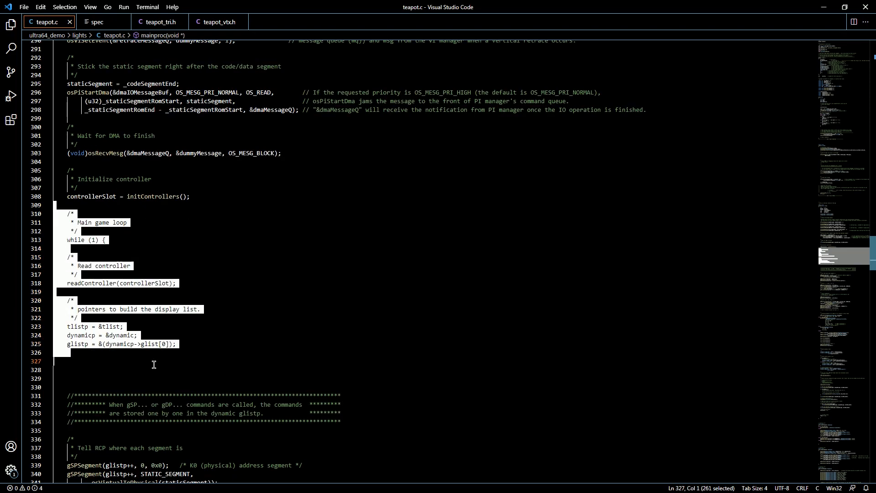
{"action": "scroll", "scroll_direction": "down", "scroll_amount": 3}
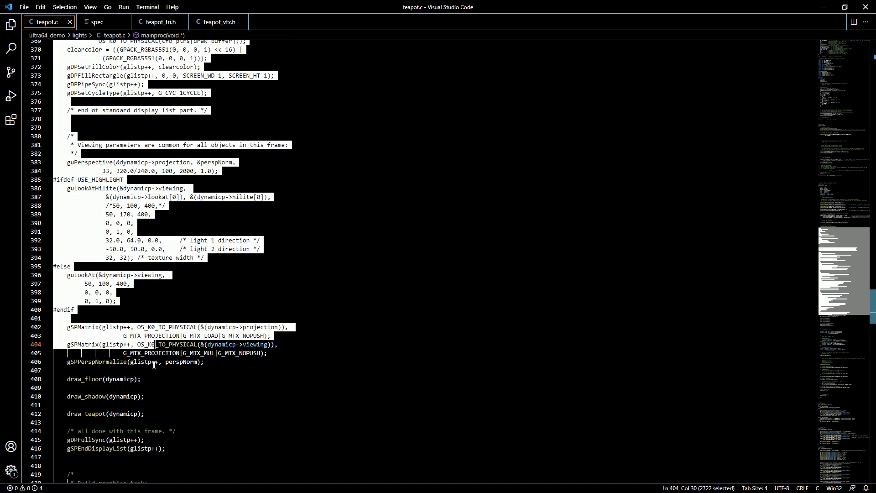
{"action": "scroll", "scroll_direction": "down", "scroll_amount": 3}
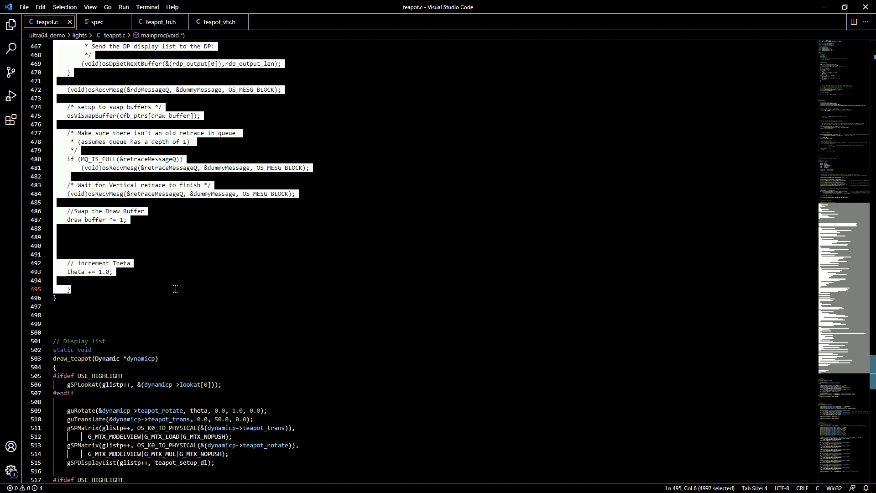
{"action": "mouse_move", "coordinate": [91, 88]}
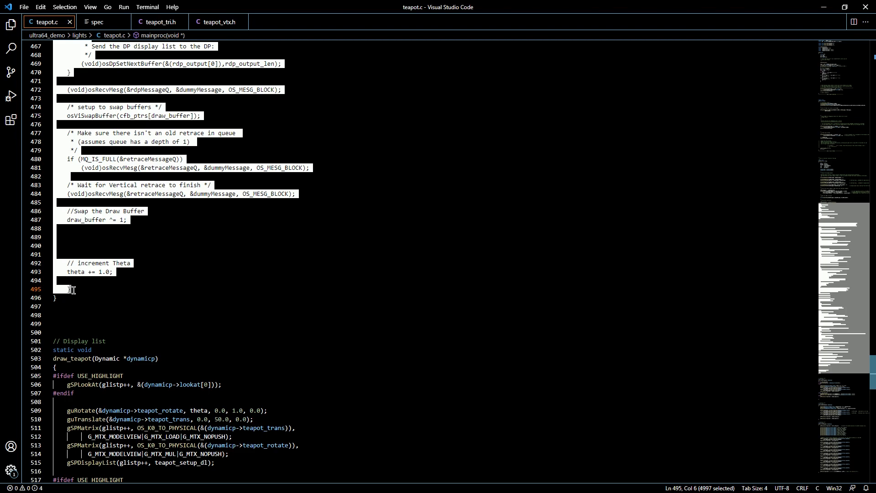
{"action": "scroll", "scroll_direction": "up", "scroll_amount": 3}
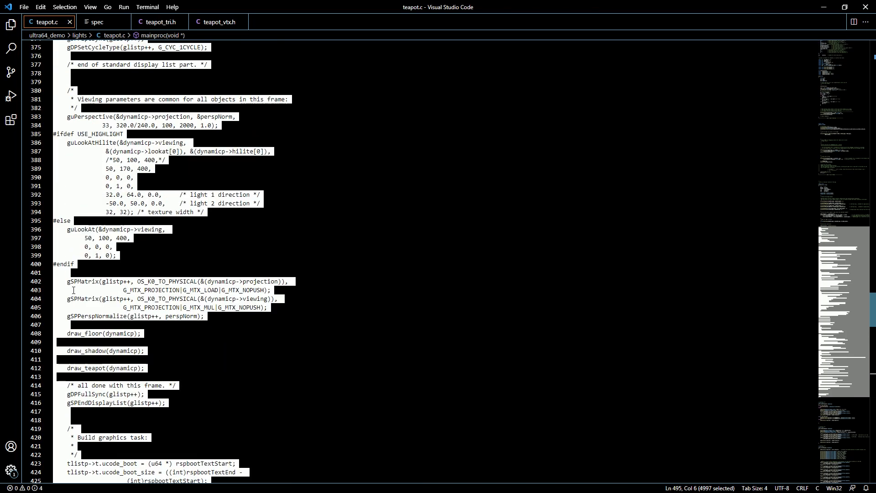
{"action": "scroll", "scroll_direction": "up", "scroll_amount": 3}
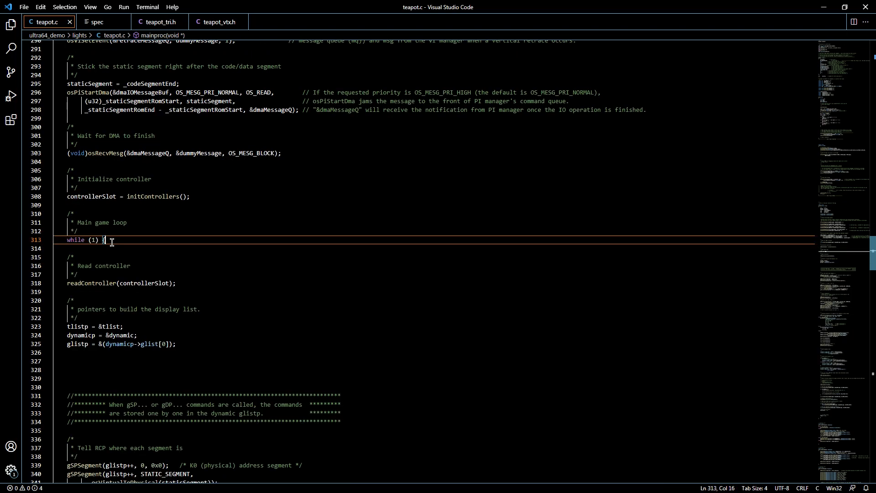
{"action": "mouse_move", "coordinate": [117, 256]}
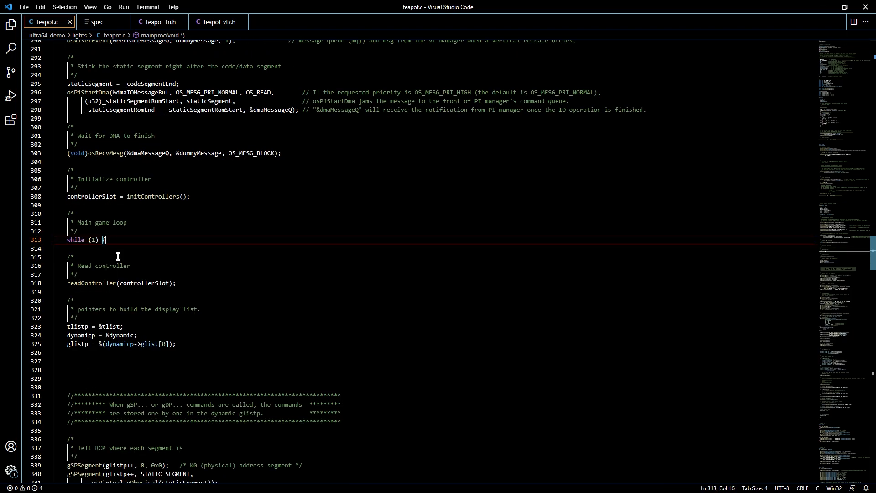
{"action": "mouse_move", "coordinate": [111, 266]}
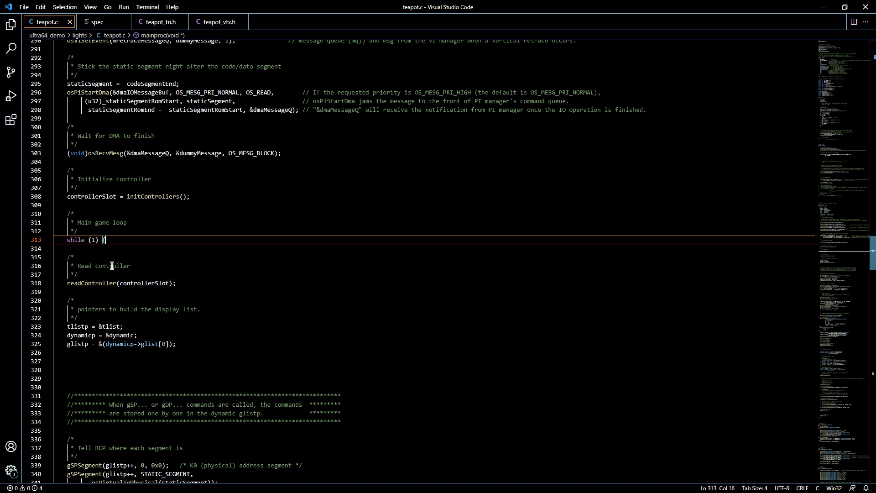
{"action": "mouse_move", "coordinate": [109, 255]}
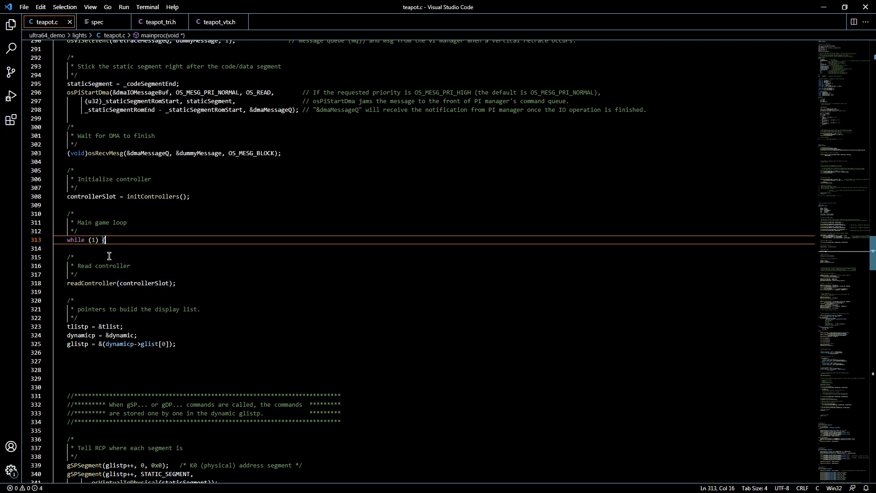
{"action": "mouse_move", "coordinate": [111, 275]}
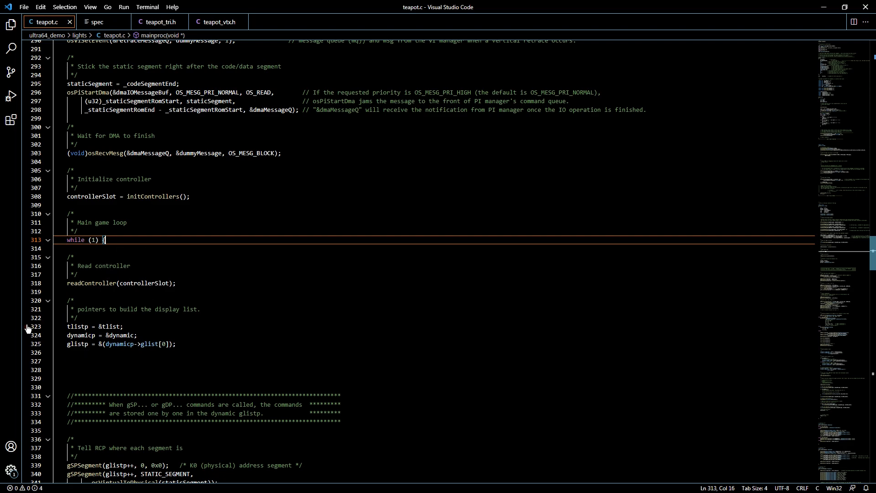
{"action": "mouse_move", "coordinate": [143, 306]}
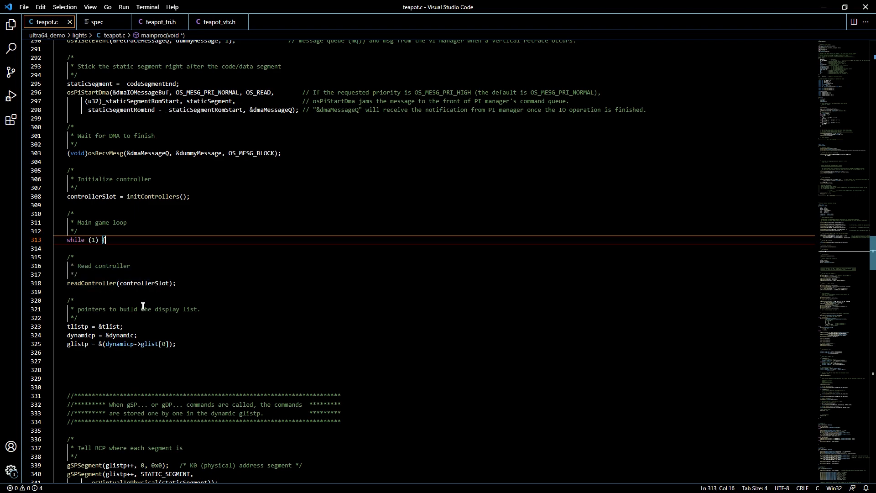
Scroll from readController past the display-list setup to the draw_floor, draw_shadow and draw_teapot calls
{"action": "left_click", "coordinate": [73, 291]}
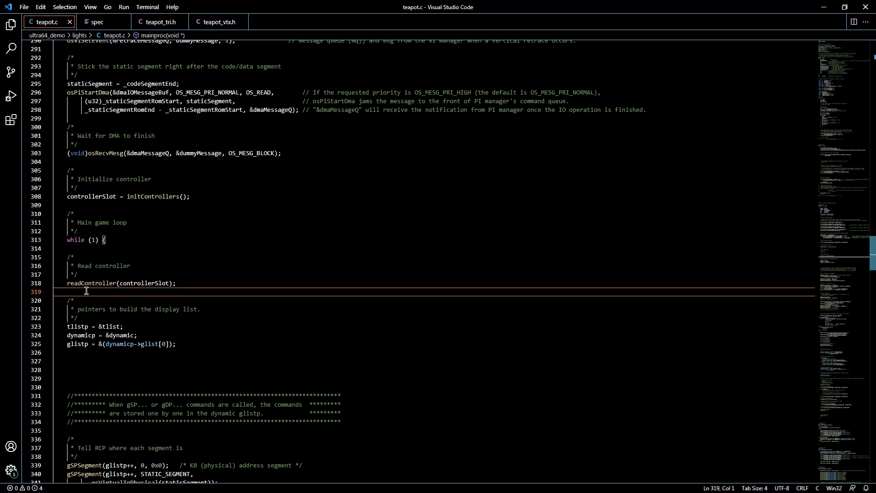
{"action": "scroll", "scroll_direction": "down", "scroll_amount": 3}
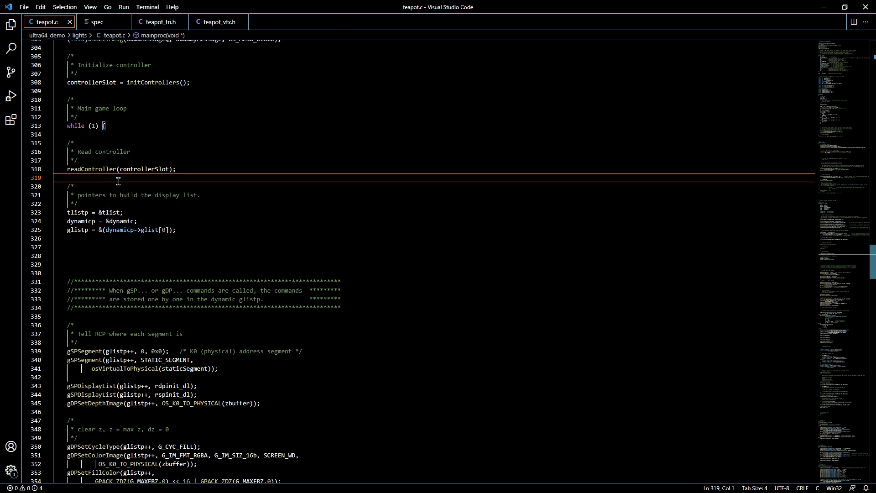
{"action": "scroll", "scroll_direction": "down", "scroll_amount": 3}
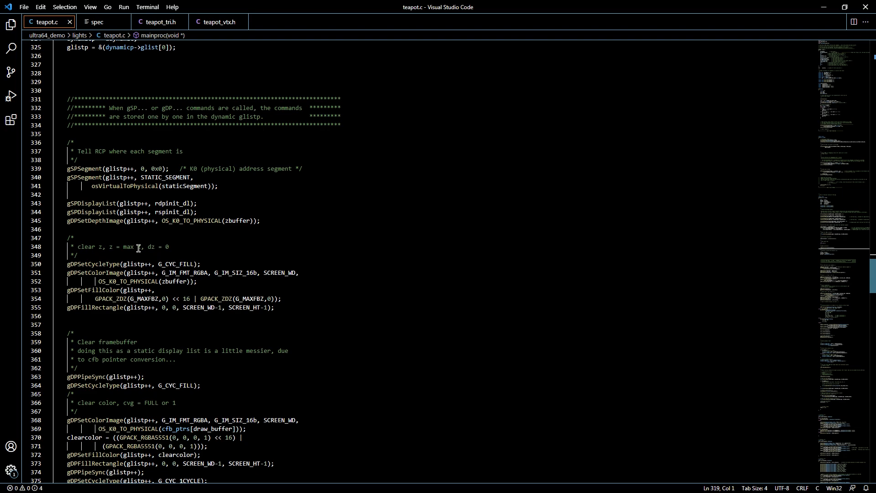
{"action": "scroll", "scroll_direction": "down", "scroll_amount": 3}
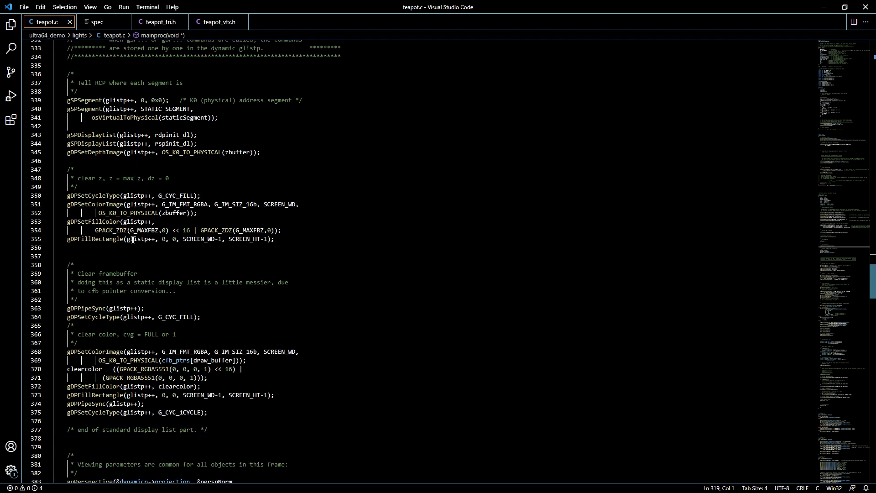
{"action": "mouse_move", "coordinate": [128, 212]}
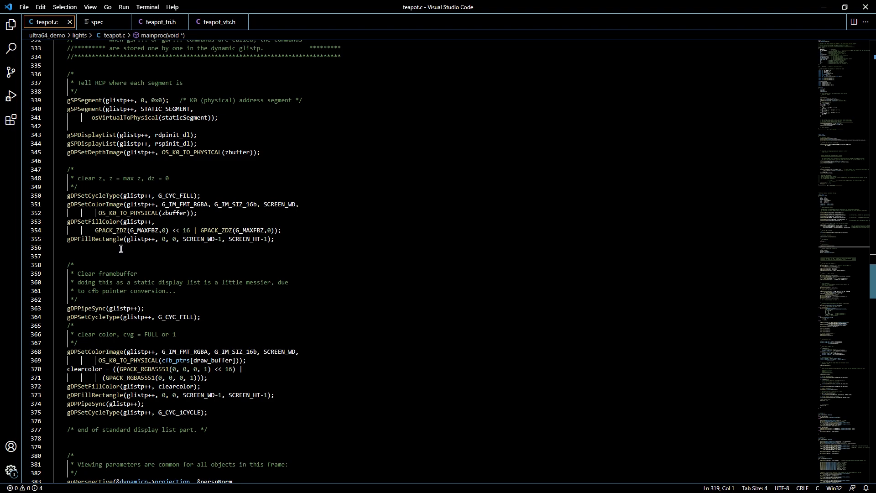
{"action": "mouse_move", "coordinate": [135, 180]}
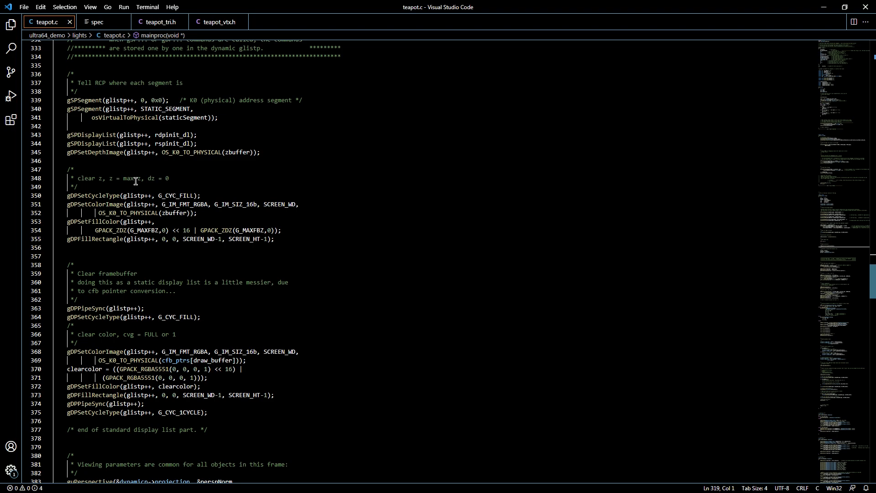
{"action": "mouse_move", "coordinate": [98, 252]}
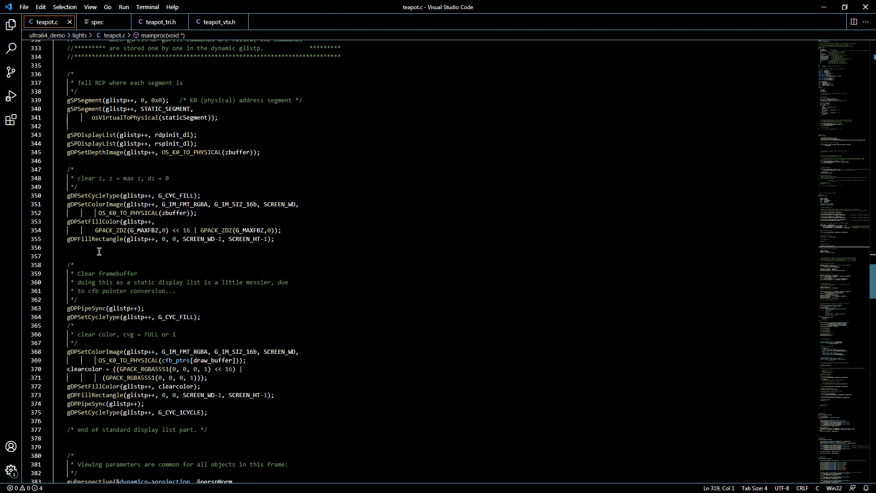
{"action": "scroll", "scroll_direction": "down", "scroll_amount": 3}
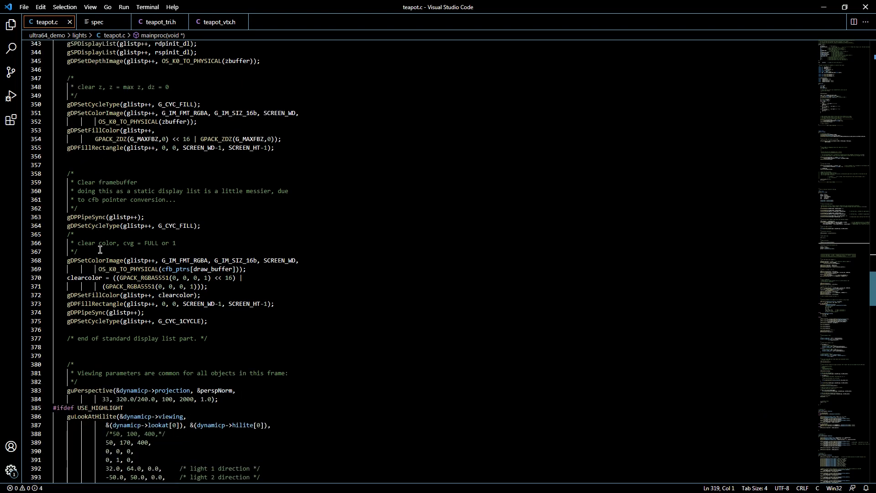
{"action": "scroll", "scroll_direction": "down", "scroll_amount": 3}
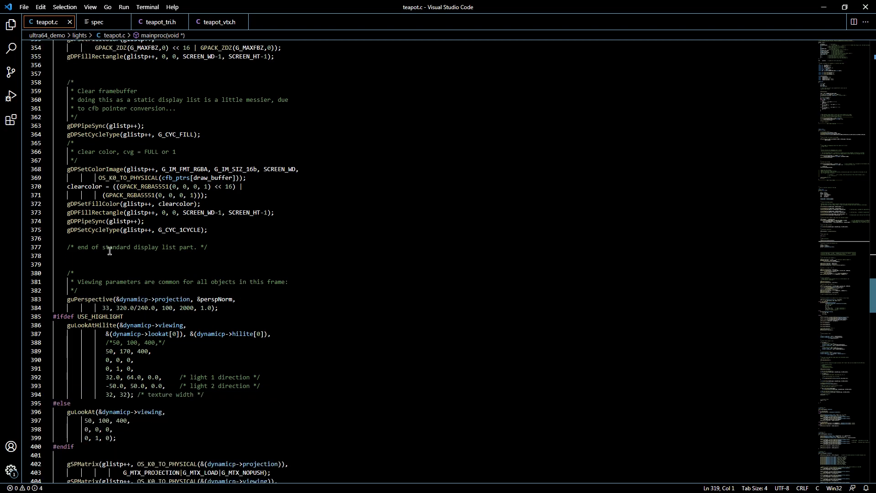
{"action": "scroll", "scroll_direction": "down", "scroll_amount": 3}
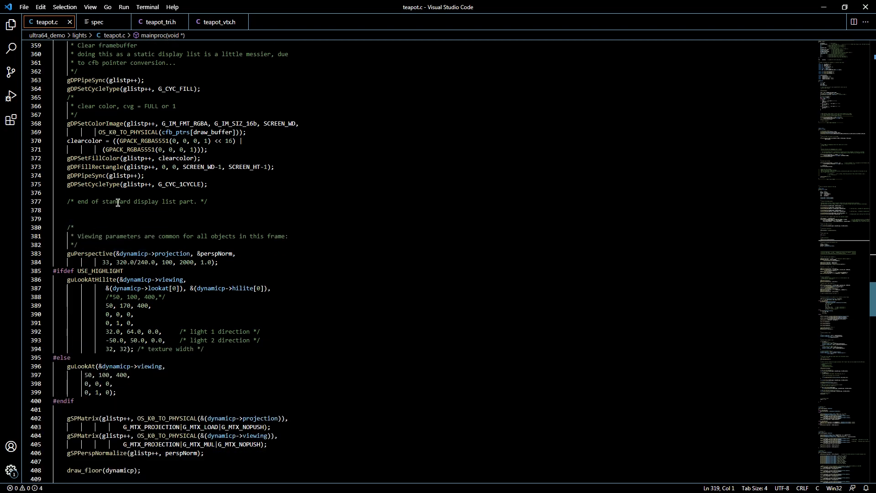
{"action": "scroll", "scroll_direction": "down", "scroll_amount": 3}
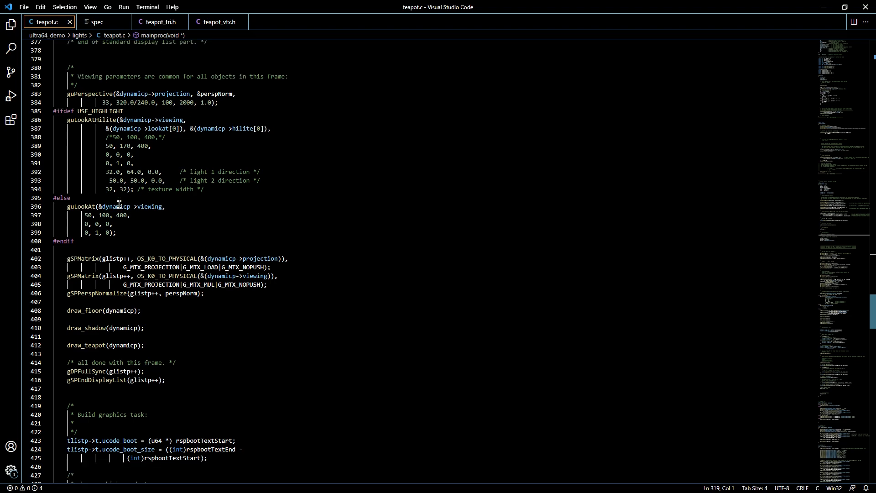
{"action": "scroll", "scroll_direction": "down", "scroll_amount": 3}
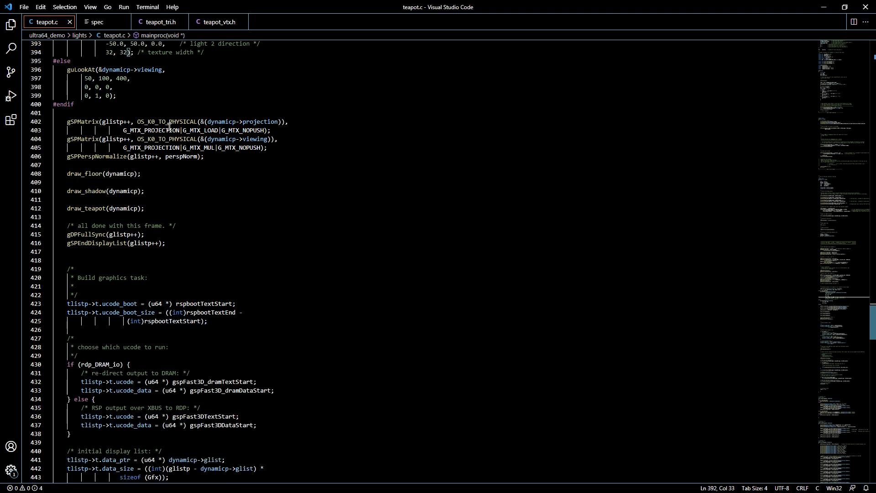
{"action": "scroll", "scroll_direction": "down", "scroll_amount": 3}
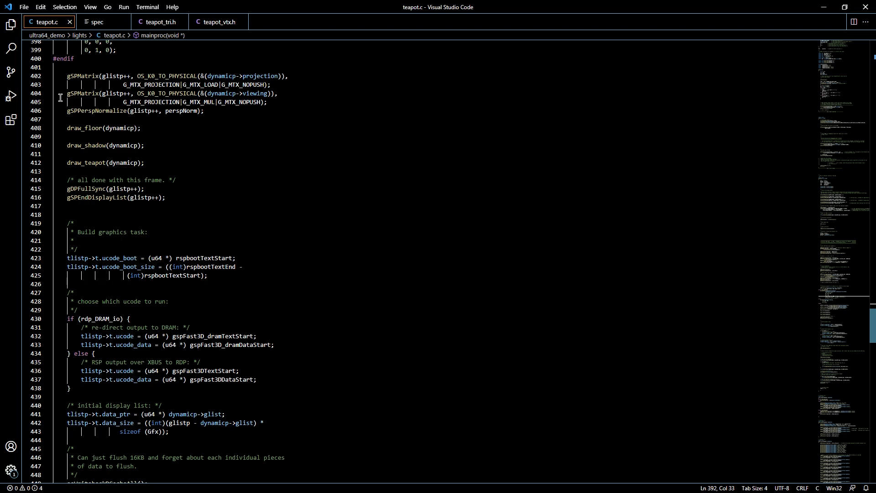
Place the caret at the G_MTX_PROJECTION gSPMatrix call to examine the projection-matrix load
{"action": "left_click", "coordinate": [67, 110]}
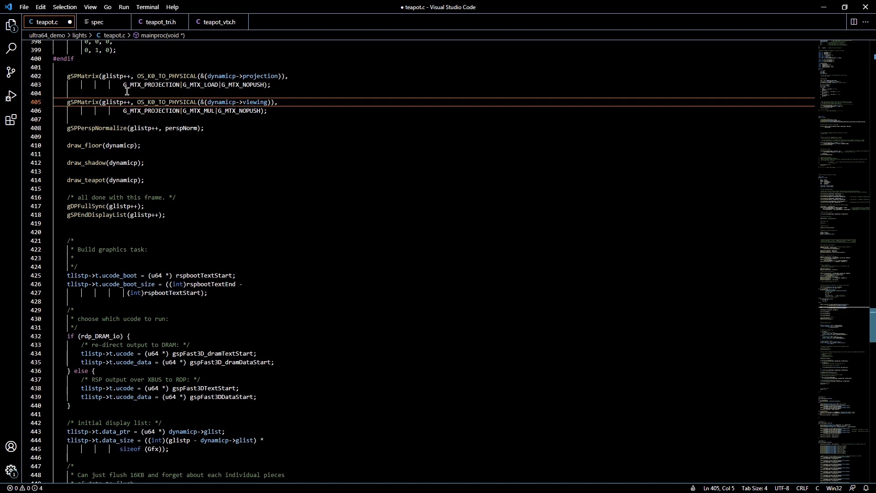
{"action": "left_click", "coordinate": [124, 84]}
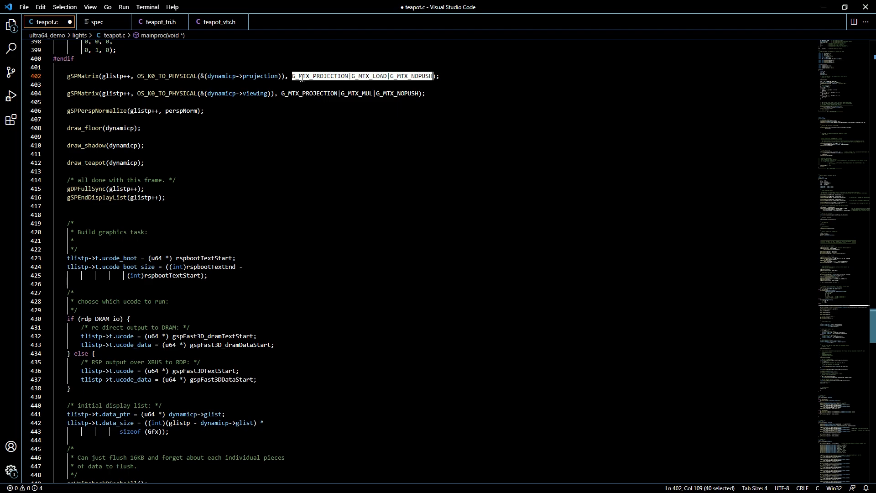
{"action": "left_click", "coordinate": [297, 76]}
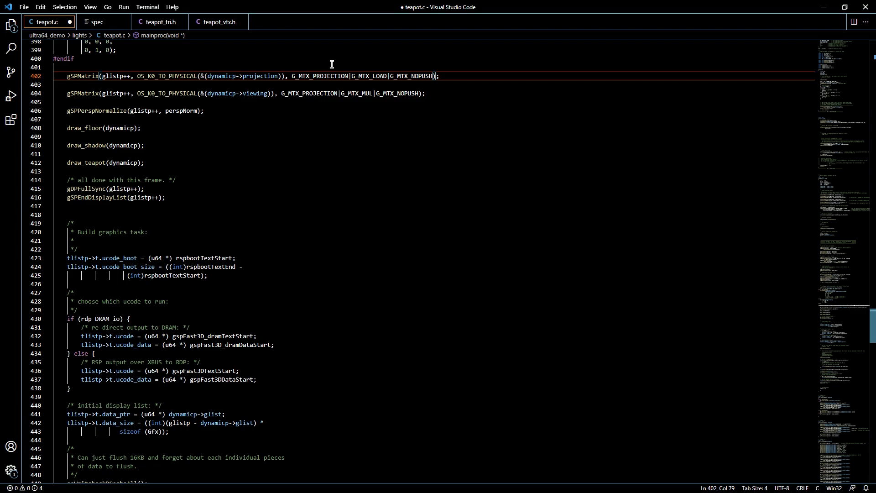
{"action": "mouse_move", "coordinate": [412, 67]}
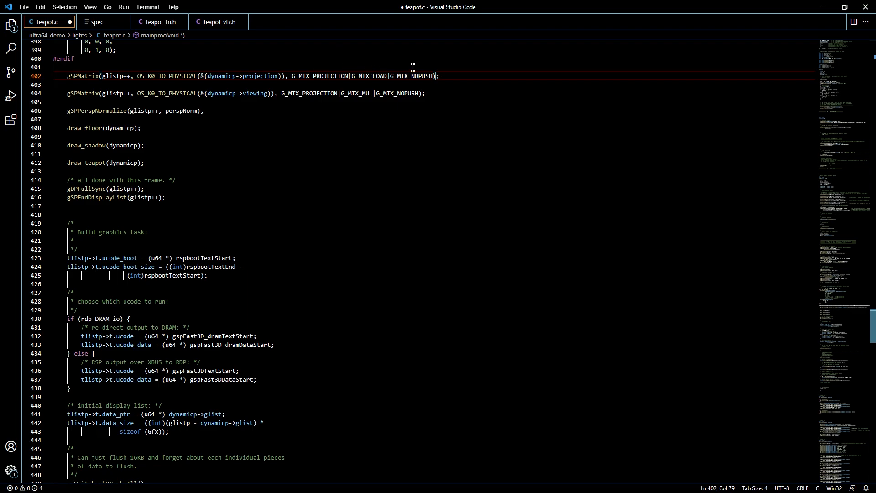
{"action": "mouse_move", "coordinate": [311, 71]}
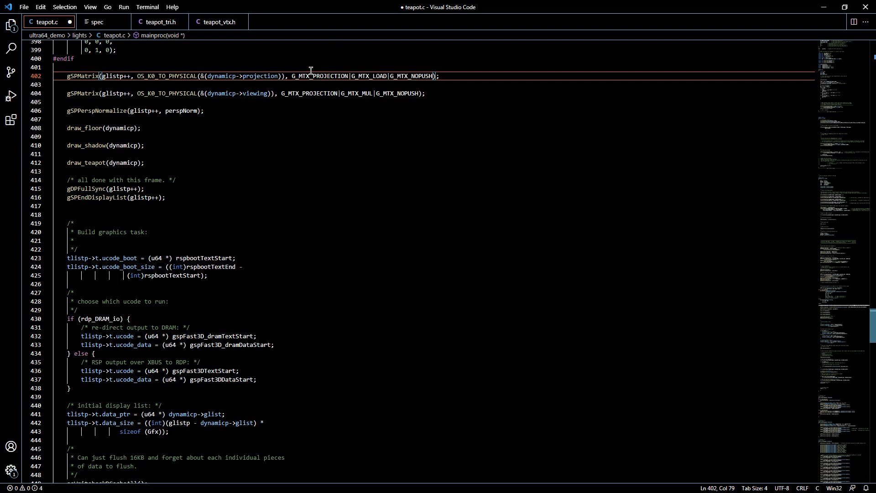
{"action": "mouse_move", "coordinate": [340, 76]}
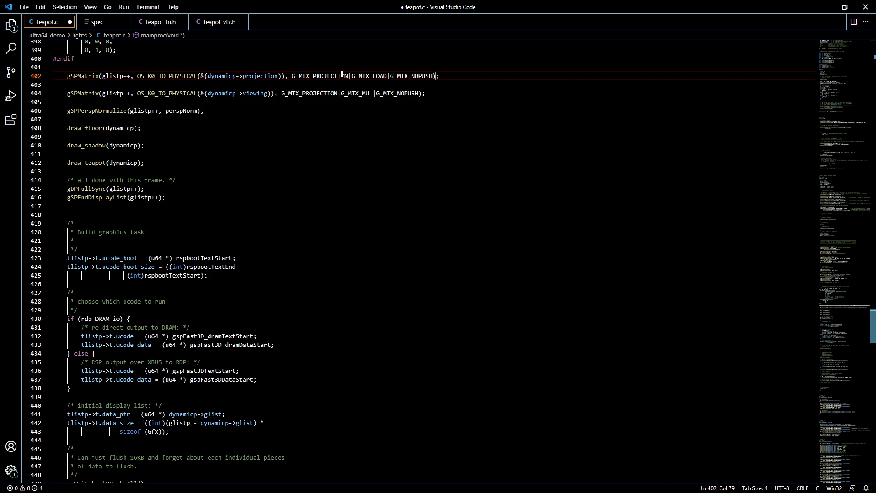
{"action": "mouse_move", "coordinate": [376, 65]}
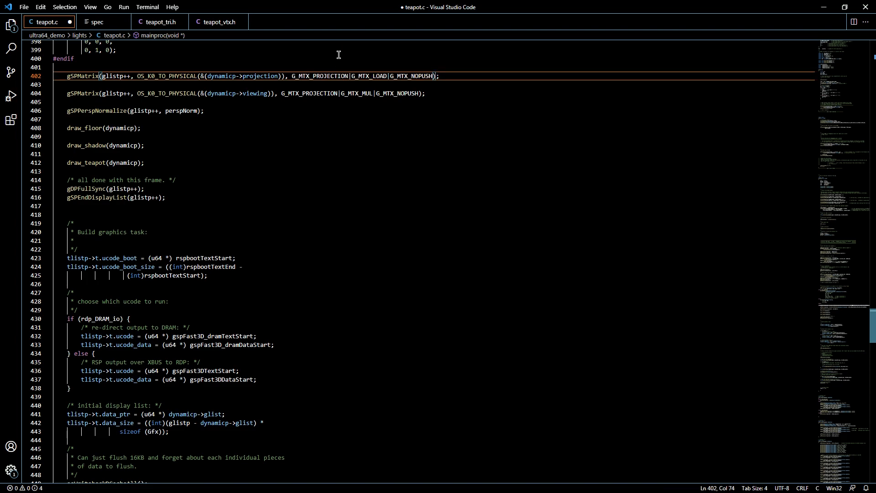
{"action": "mouse_move", "coordinate": [423, 57]}
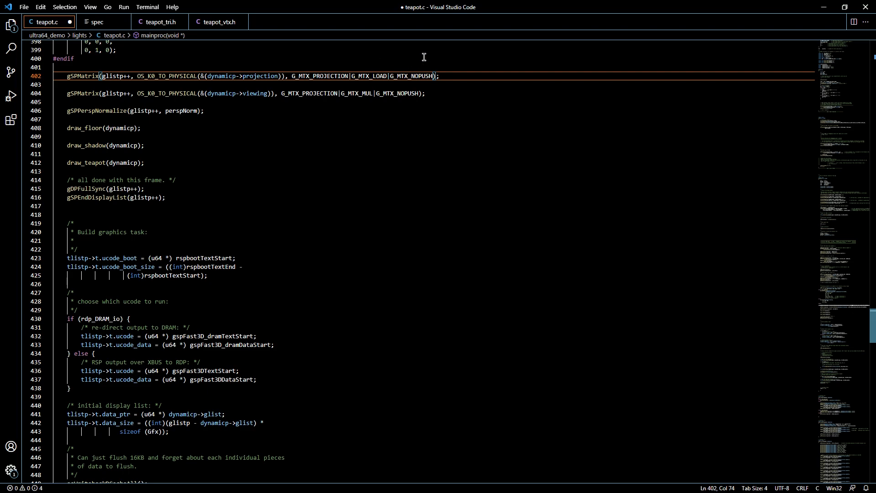
{"action": "mouse_move", "coordinate": [347, 60]}
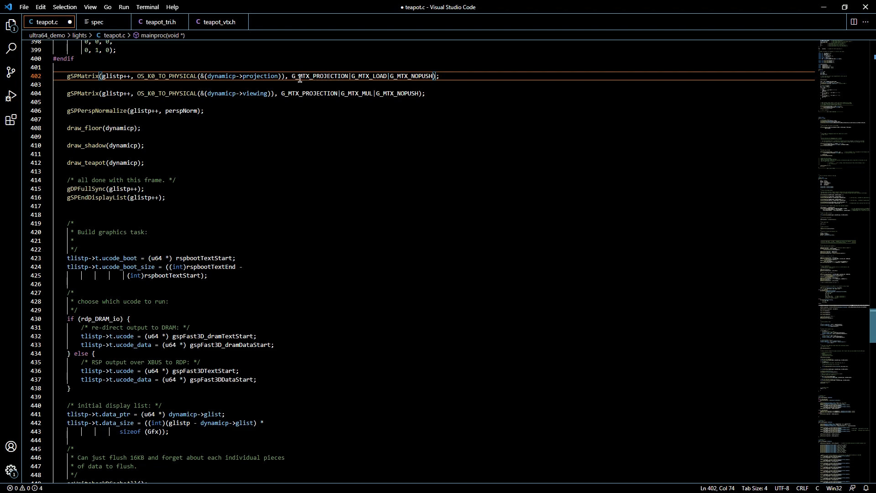
{"action": "left_click", "coordinate": [291, 76]}
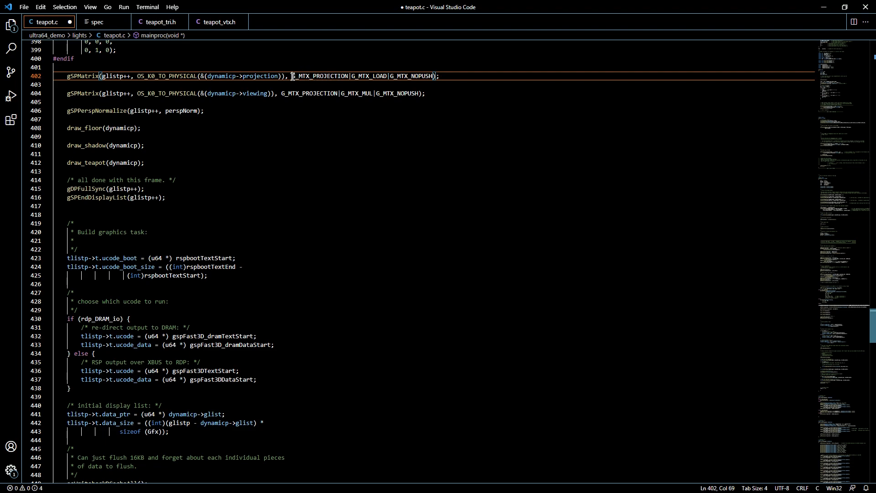
{"action": "mouse_move", "coordinate": [334, 84]}
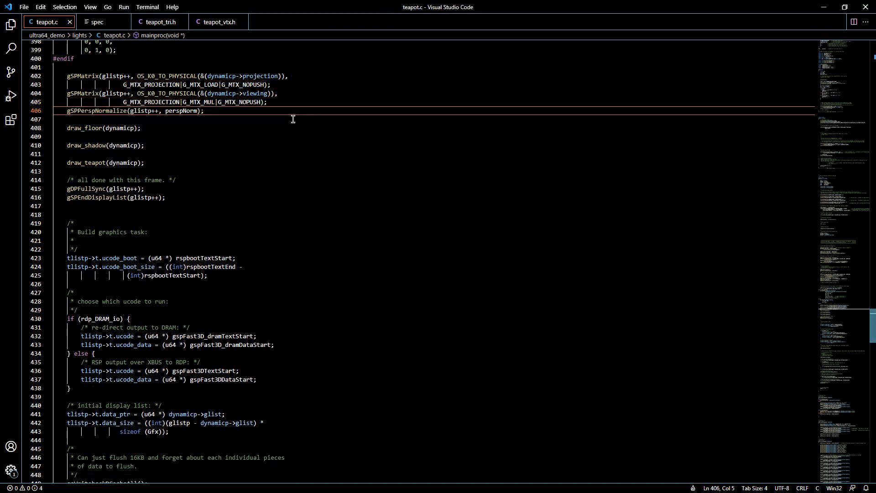
{"action": "mouse_move", "coordinate": [183, 121]}
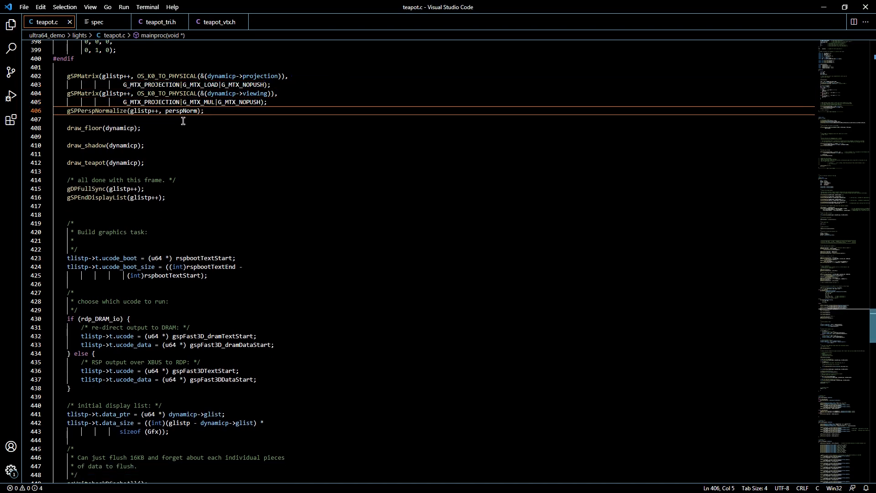
{"action": "left_click", "coordinate": [179, 119]}
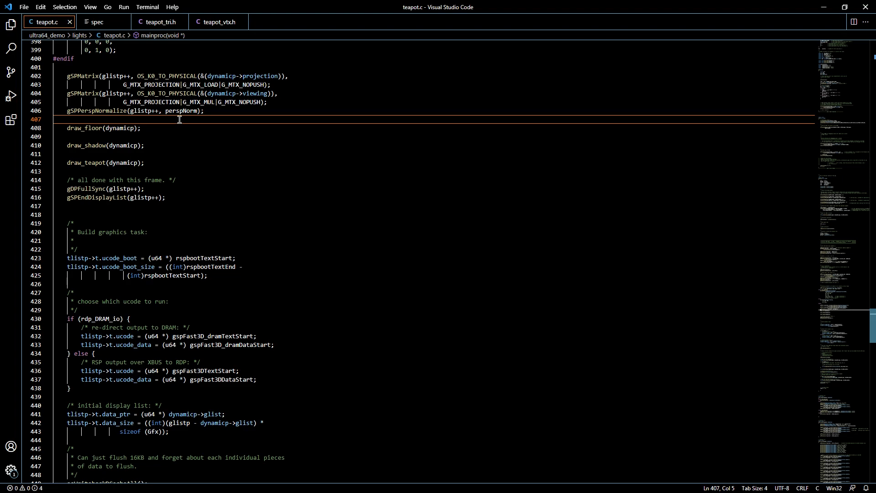
{"action": "mouse_move", "coordinate": [155, 136]}
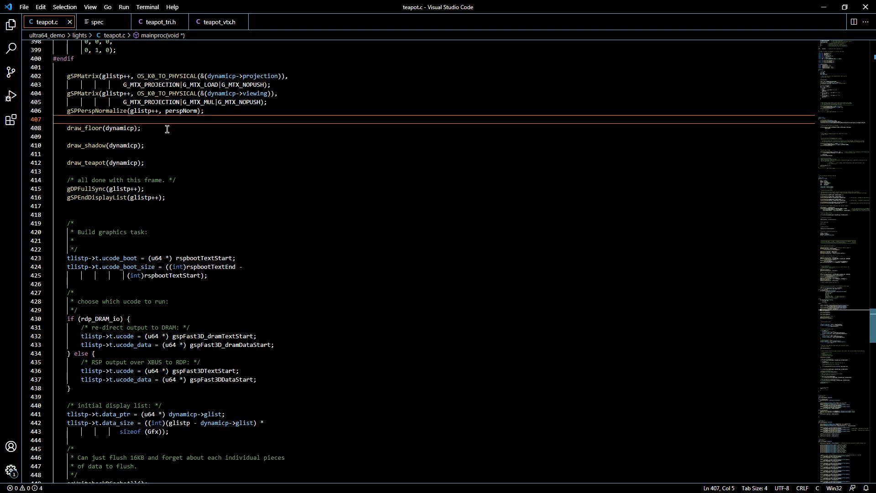
{"action": "left_click", "coordinate": [66, 127]}
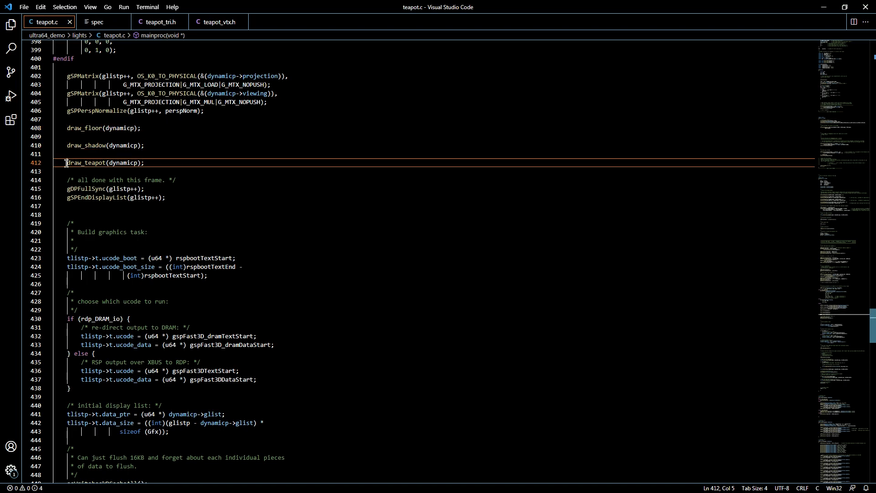
{"action": "mouse_move", "coordinate": [98, 162]}
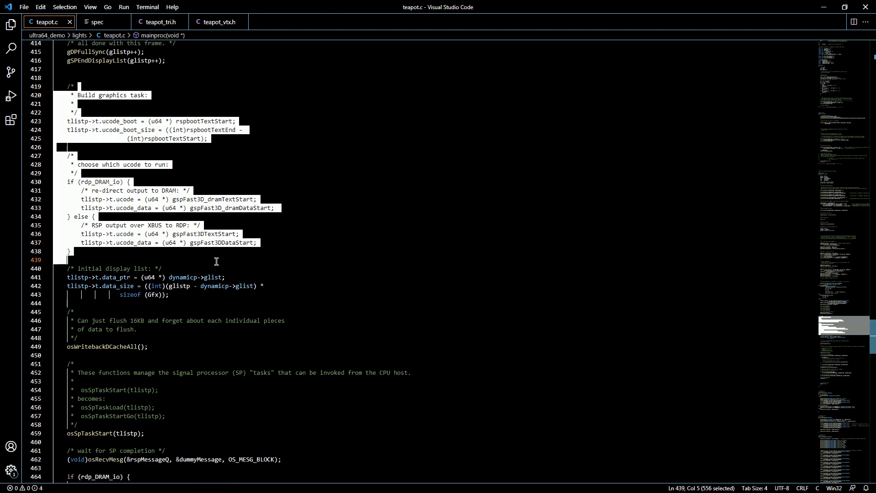
Select the Build graphics task block through the display list size, then clear the selection
{"action": "left_click", "coordinate": [168, 294]}
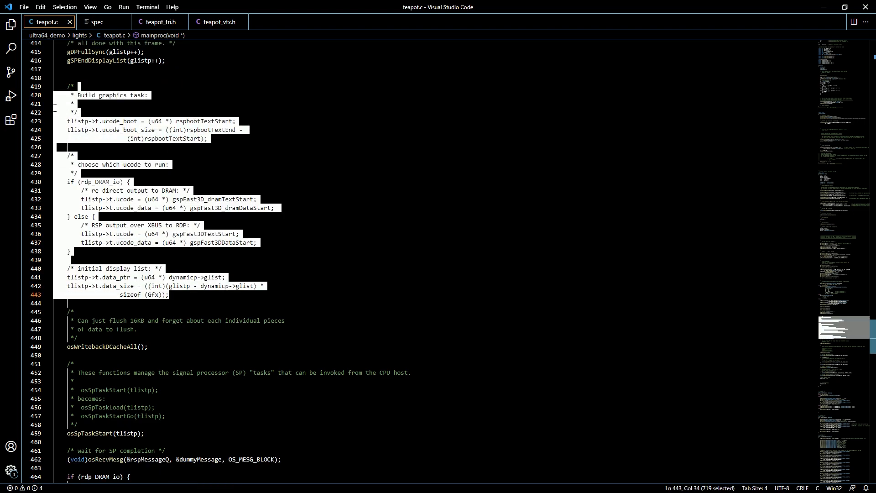
{"action": "mouse_move", "coordinate": [49, 297]}
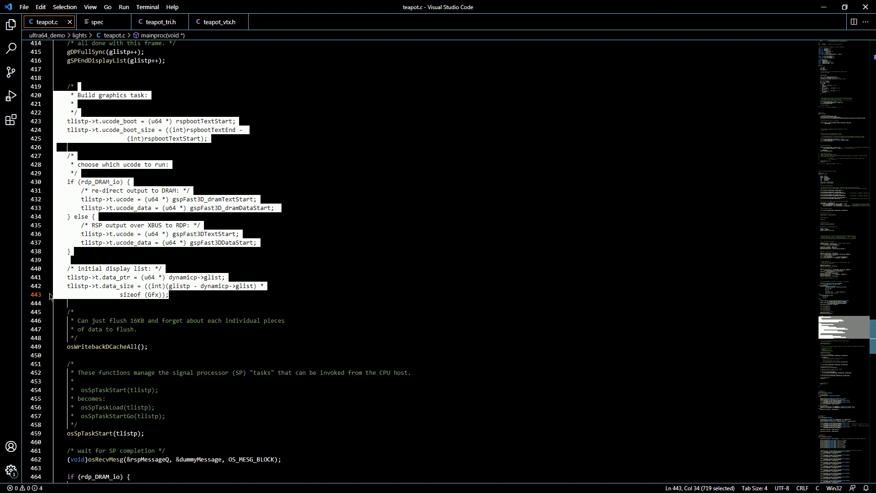
{"action": "left_click", "coordinate": [70, 251]}
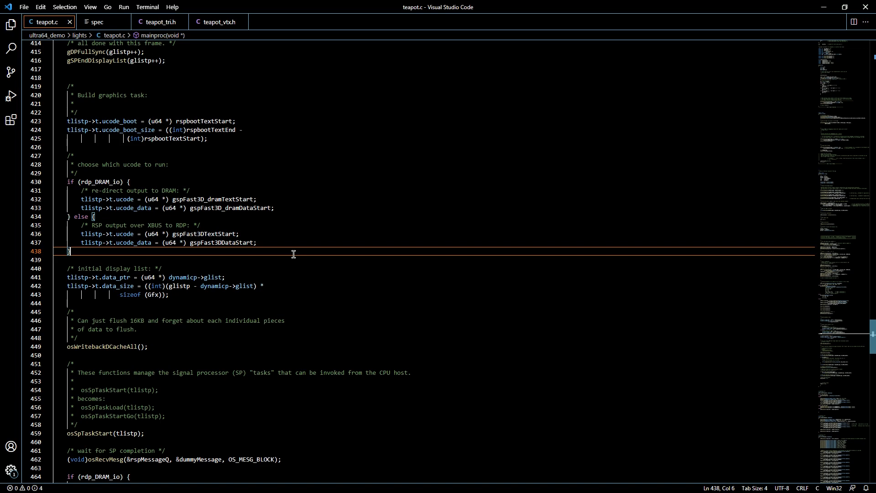
{"action": "mouse_move", "coordinate": [287, 250]}
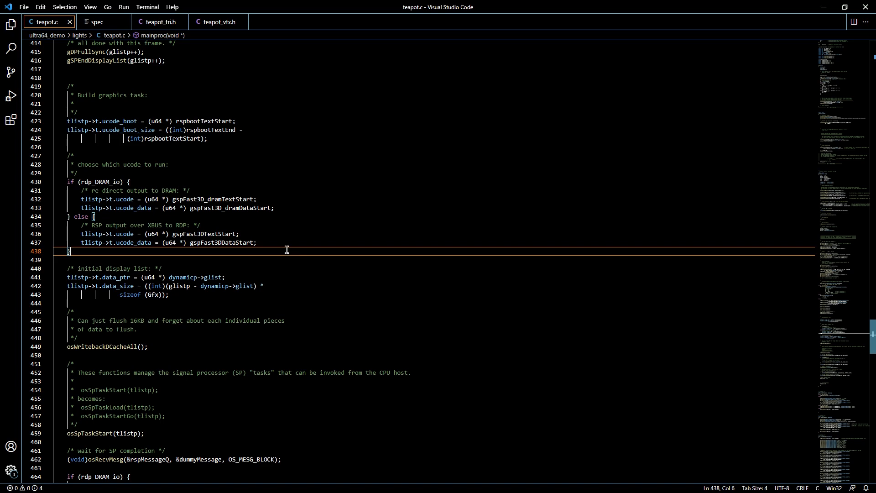
{"action": "mouse_move", "coordinate": [289, 240]}
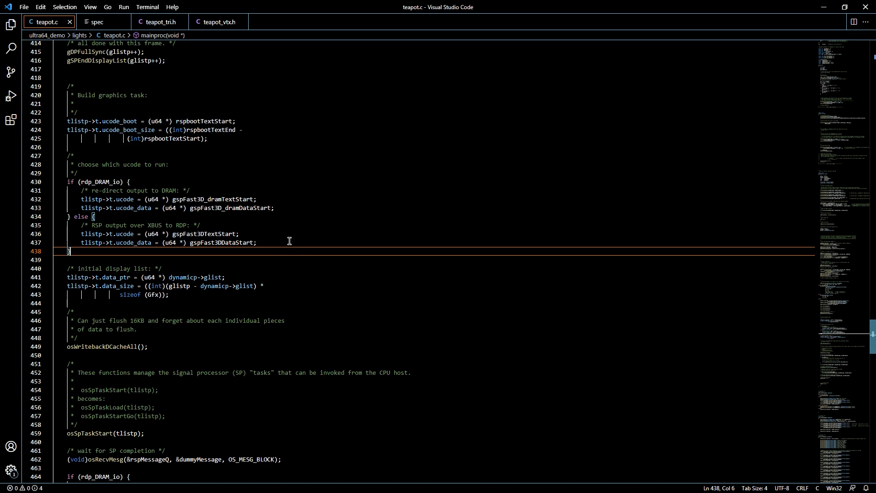
{"action": "mouse_move", "coordinate": [153, 112]}
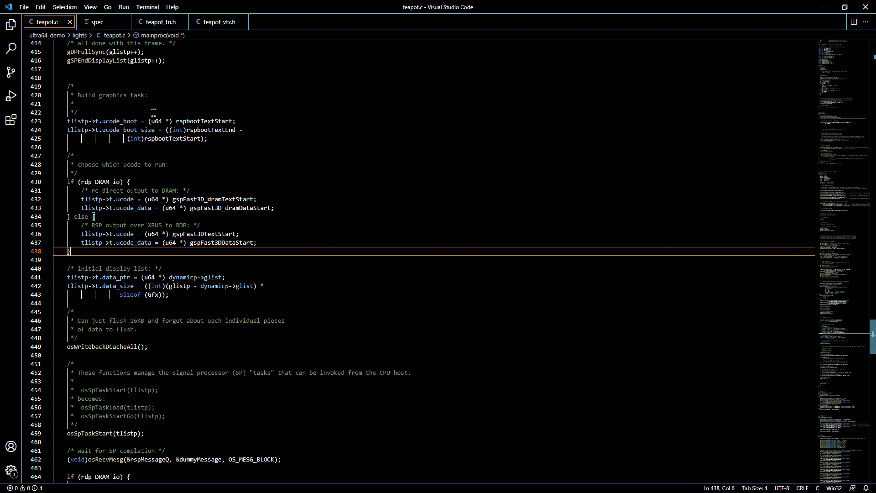
{"action": "mouse_move", "coordinate": [210, 149]}
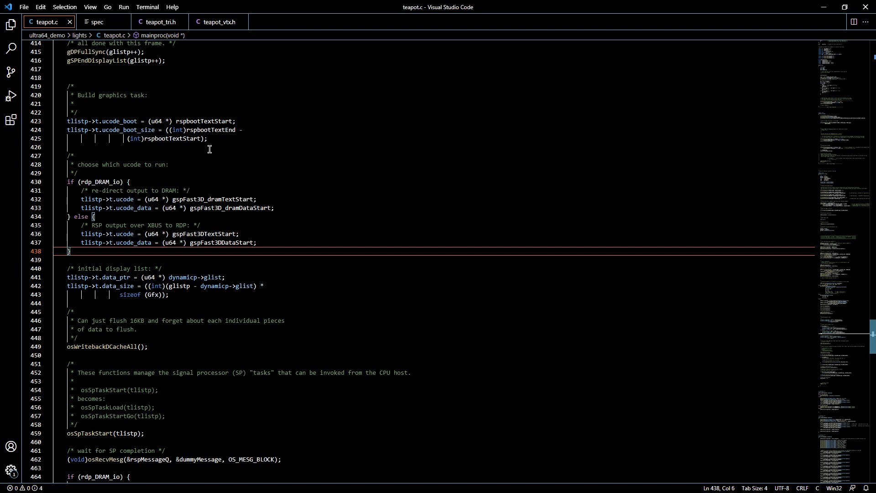
{"action": "mouse_move", "coordinate": [190, 219]}
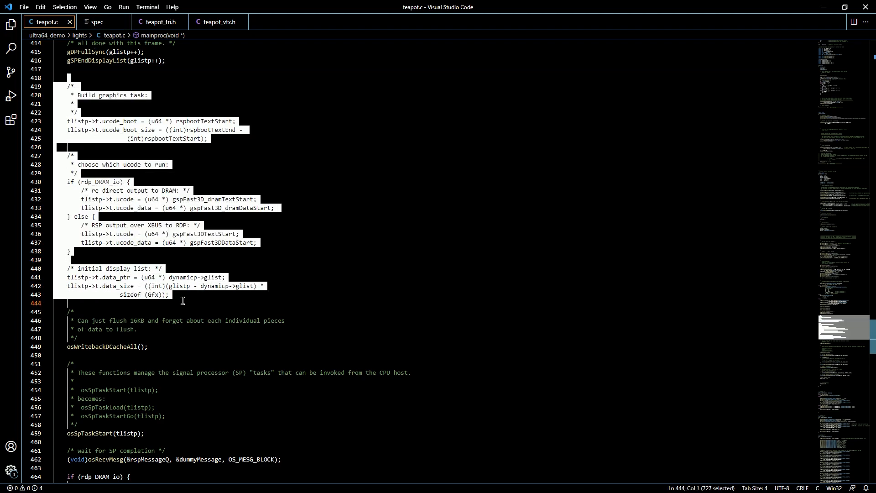
Scroll to the task start, SP-completion wait, buffer swap and osRecvMsg retrace wait
{"action": "scroll", "scroll_direction": "down", "scroll_amount": 3}
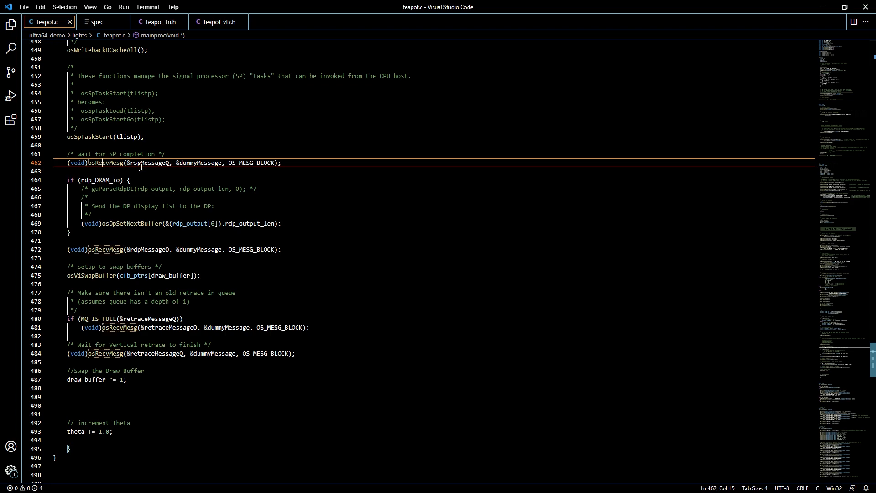
{"action": "scroll", "scroll_direction": "down", "scroll_amount": 3}
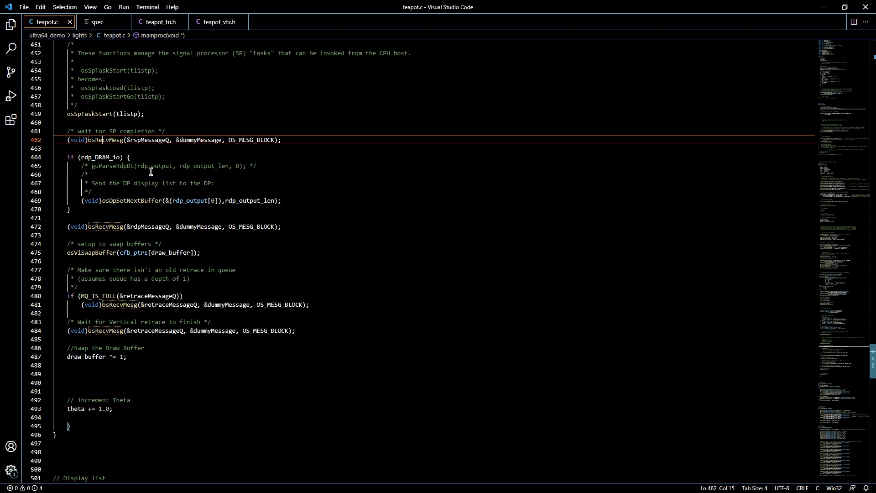
{"action": "scroll", "scroll_direction": "down", "scroll_amount": 3}
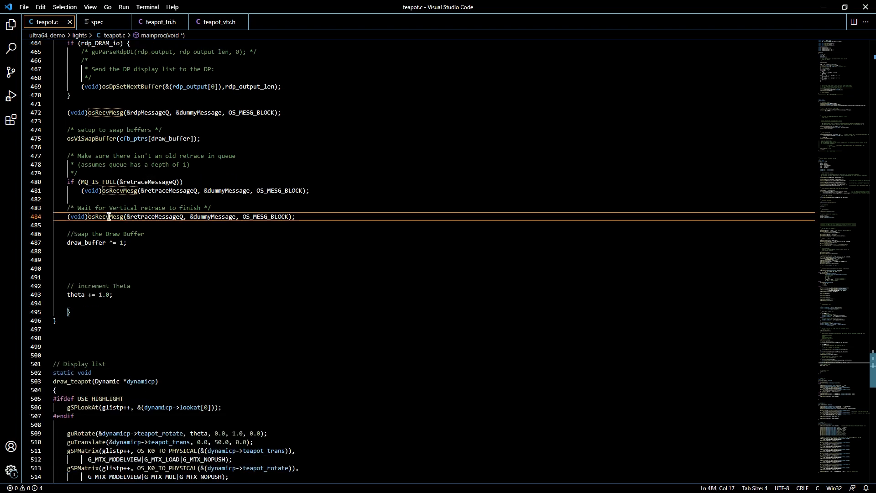
{"action": "left_click", "coordinate": [103, 225]}
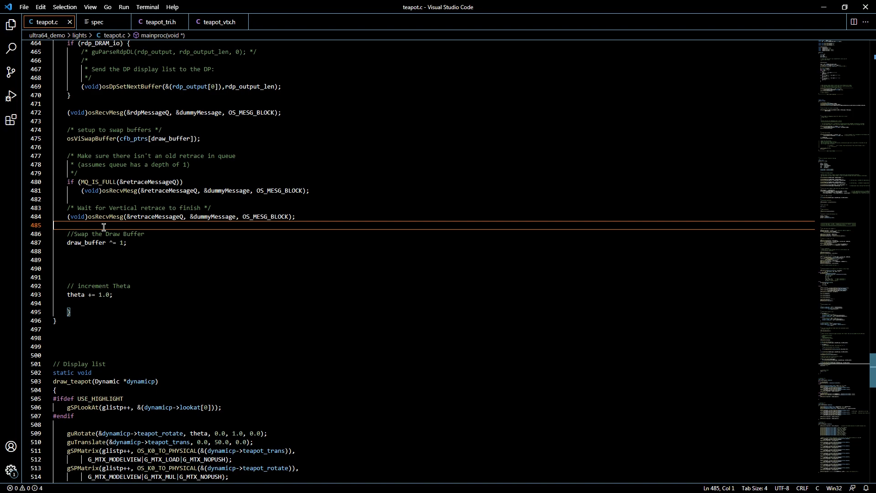
{"action": "mouse_move", "coordinate": [131, 225]}
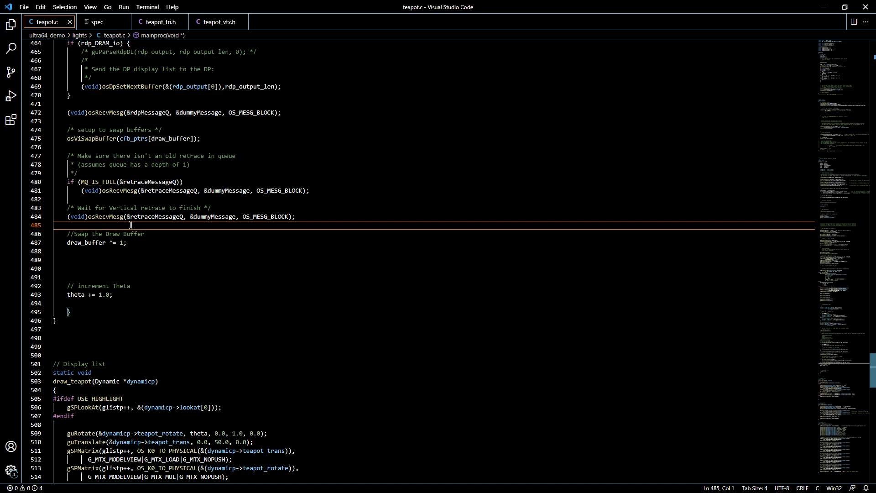
{"action": "mouse_move", "coordinate": [144, 237]}
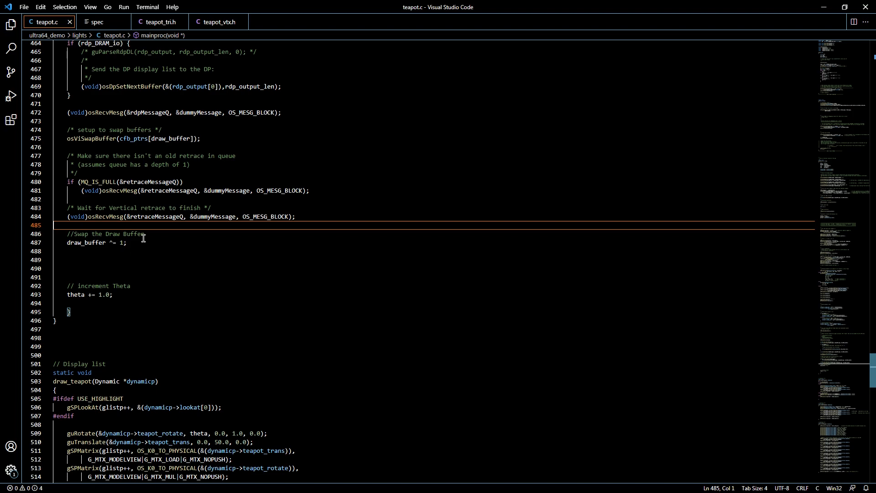
{"action": "scroll", "scroll_direction": "down", "scroll_amount": 3}
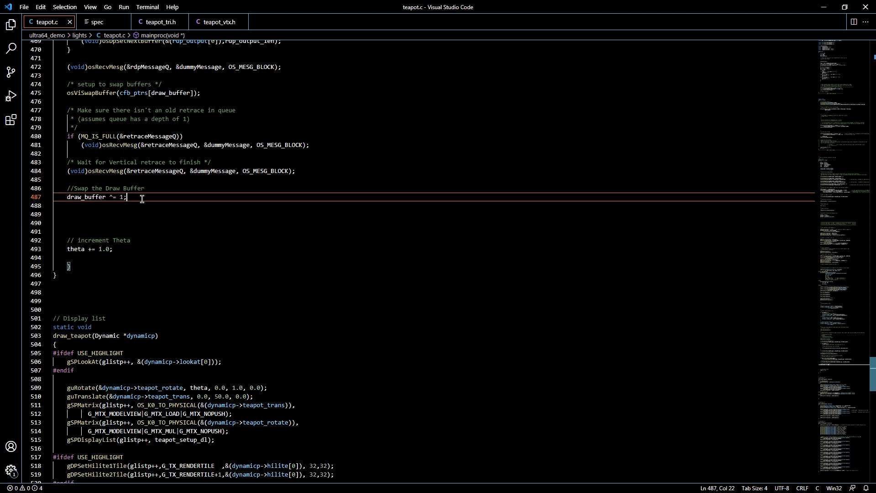
{"action": "left_click", "coordinate": [145, 188]}
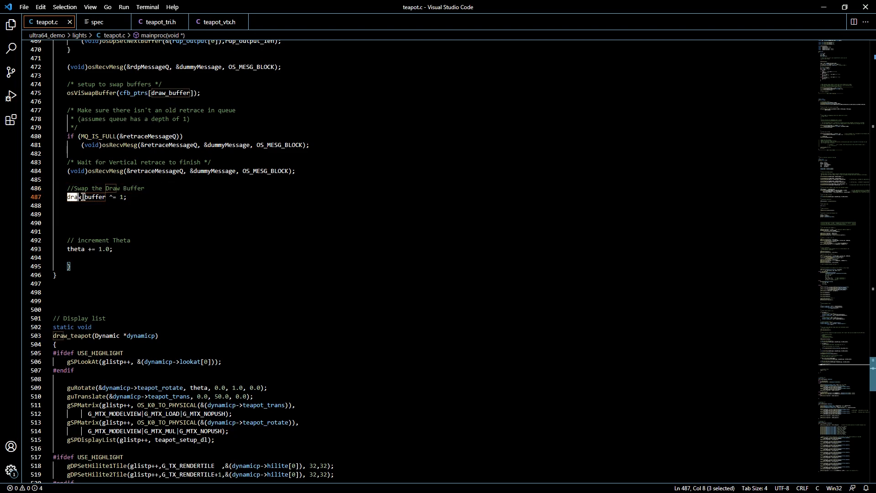
{"action": "left_click", "coordinate": [113, 205]}
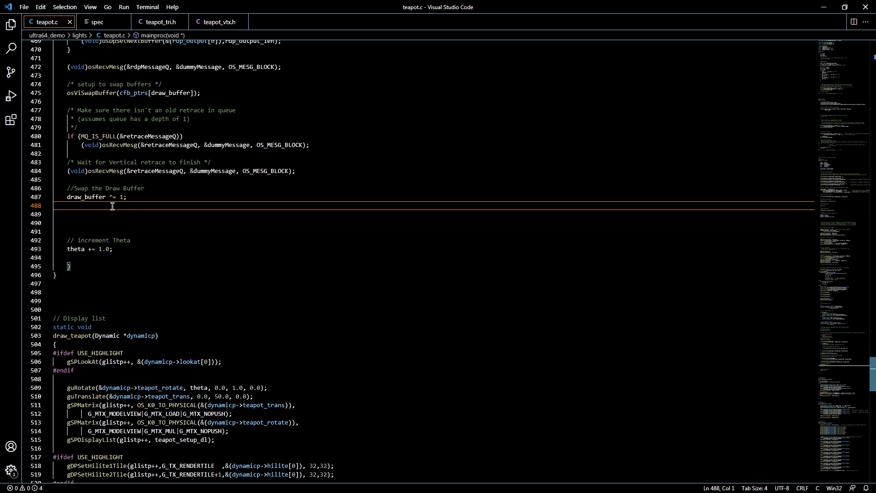
{"action": "mouse_move", "coordinate": [100, 202]}
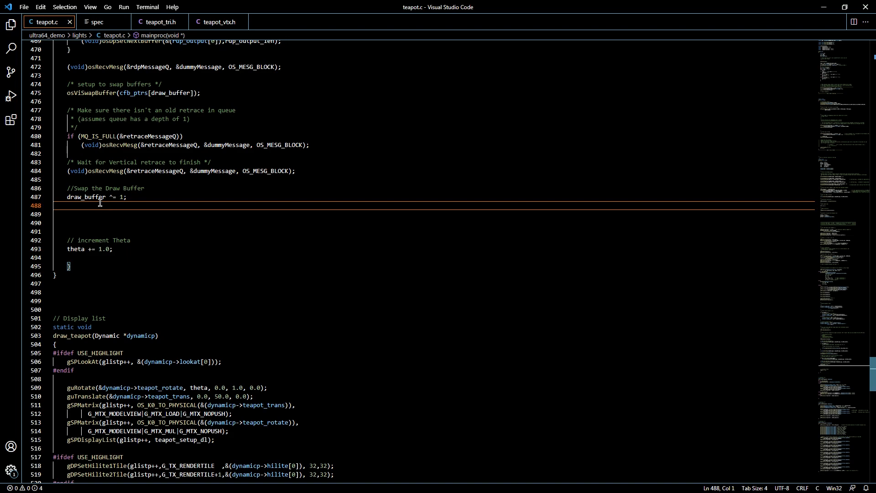
Move the caret to the theta += 1.0 increment line at the end of the loop
{"action": "left_click", "coordinate": [118, 230]}
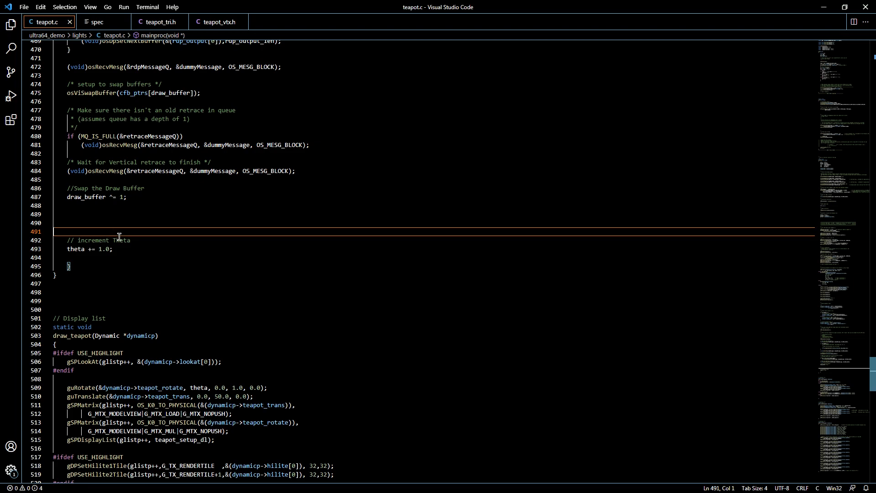
{"action": "left_click", "coordinate": [83, 248]}
{"action": "type", "text": "// "}
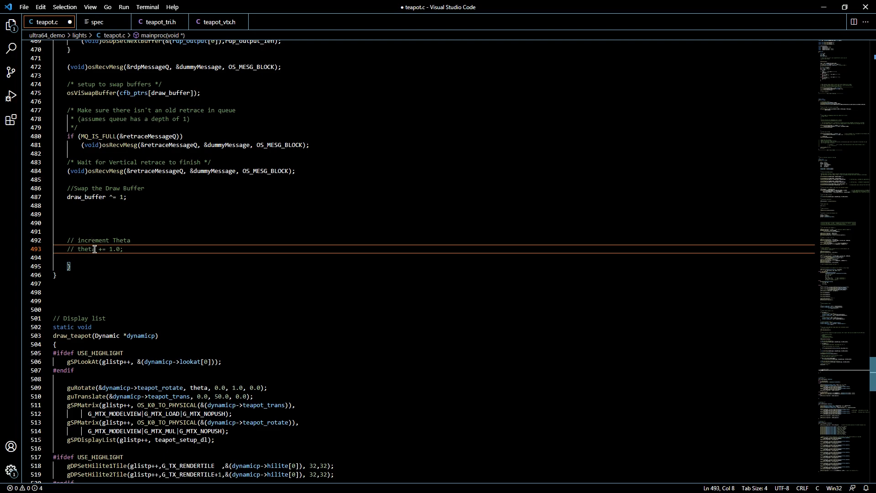
{"action": "mouse_move", "coordinate": [99, 220]}
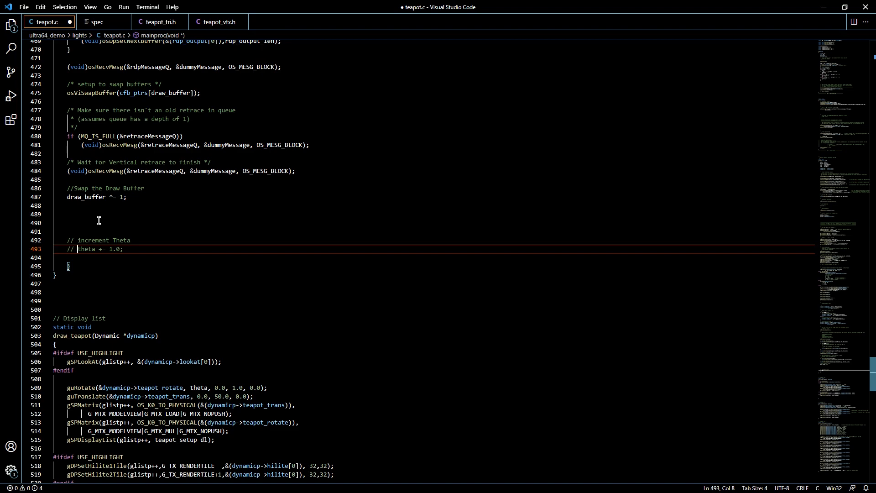
{"action": "mouse_move", "coordinate": [87, 253]}
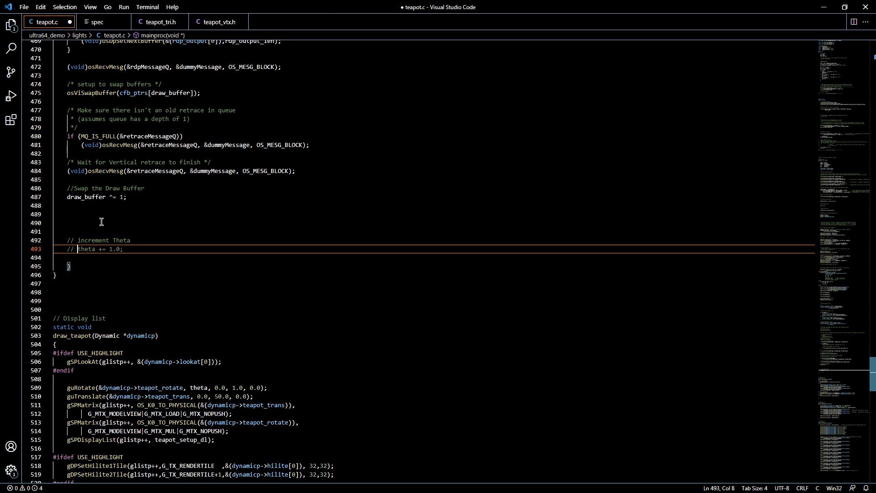
{"action": "mouse_move", "coordinate": [84, 220]}
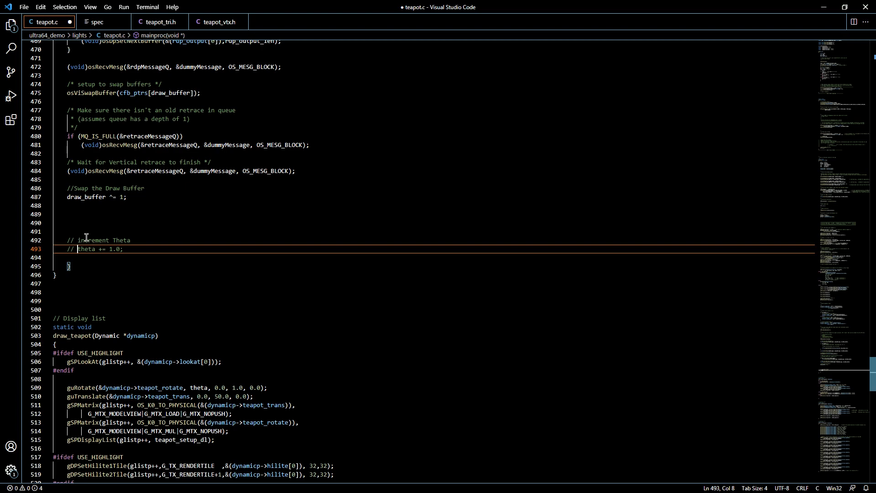
{"action": "mouse_move", "coordinate": [101, 251]}
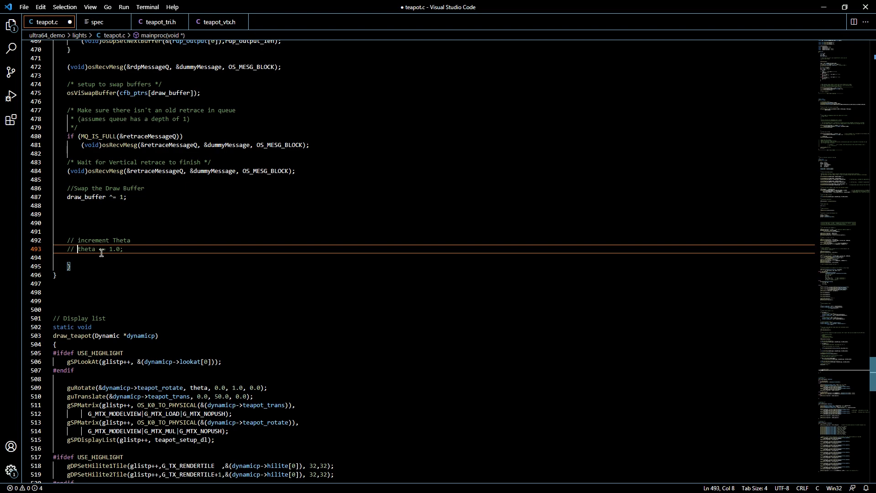
{"action": "mouse_move", "coordinate": [90, 228]}
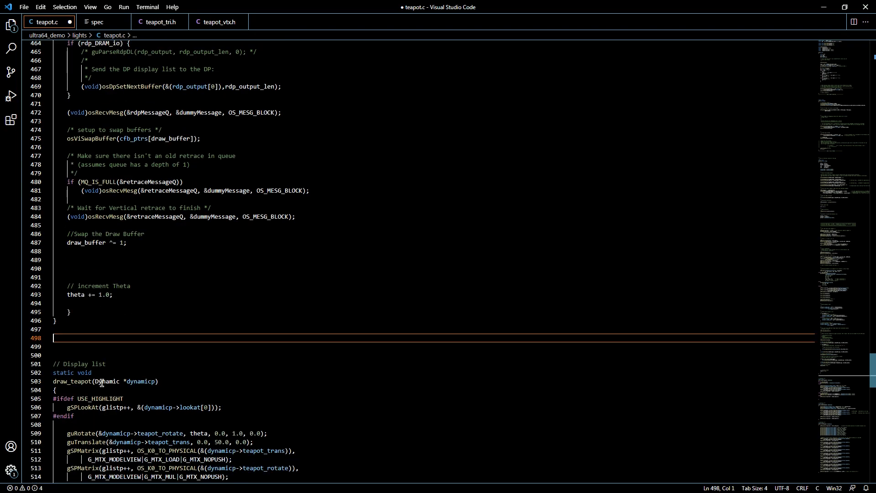
{"action": "left_click", "coordinate": [85, 328]}
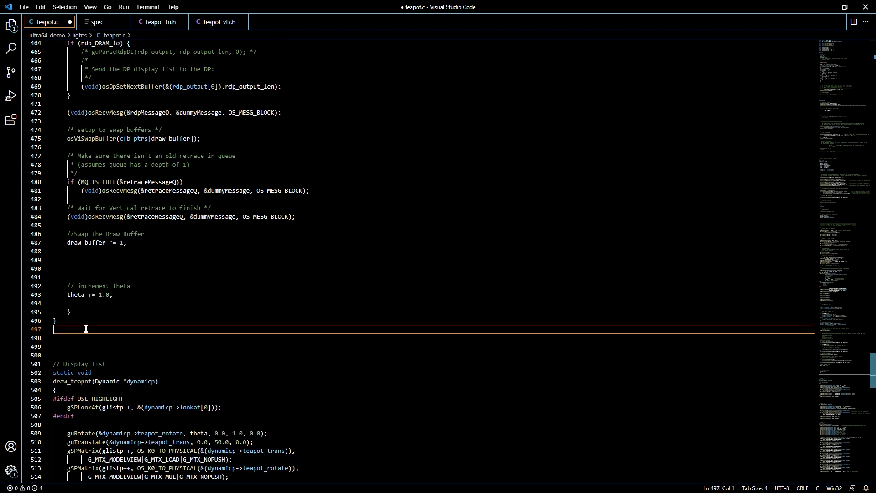
{"action": "scroll", "scroll_direction": "up", "scroll_amount": 3}
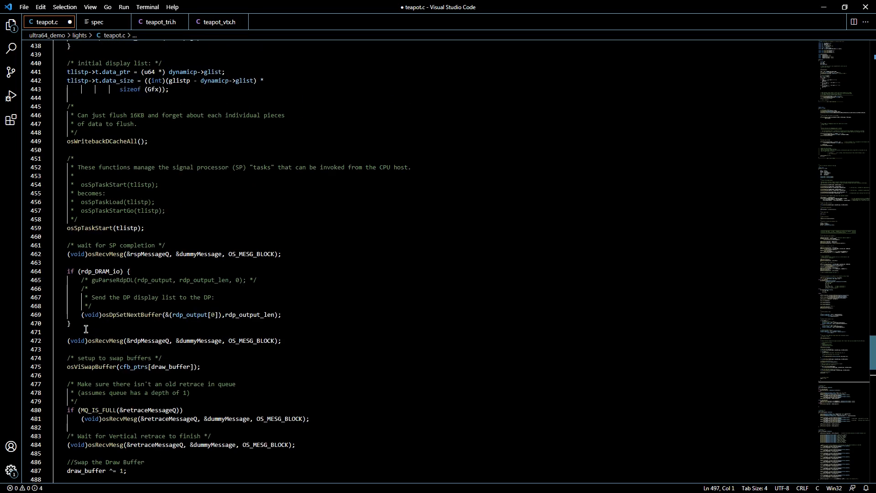
{"action": "scroll", "scroll_direction": "up", "scroll_amount": 3}
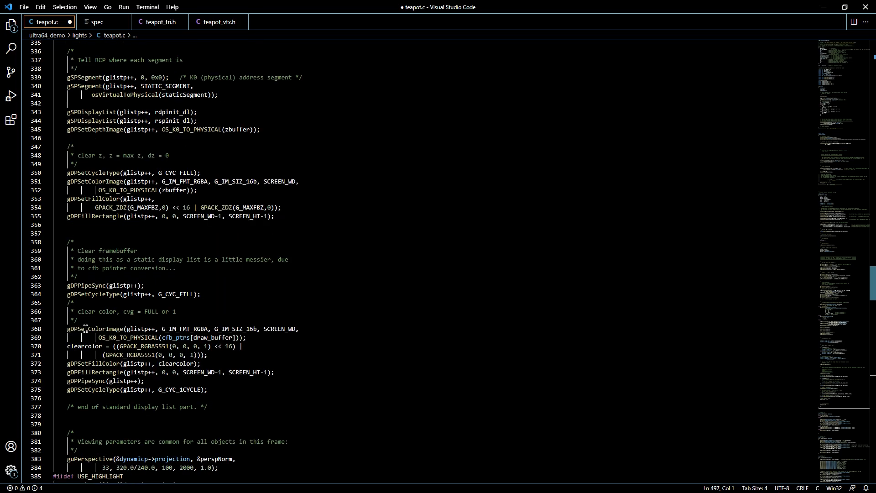
{"action": "scroll", "scroll_direction": "down", "scroll_amount": 3}
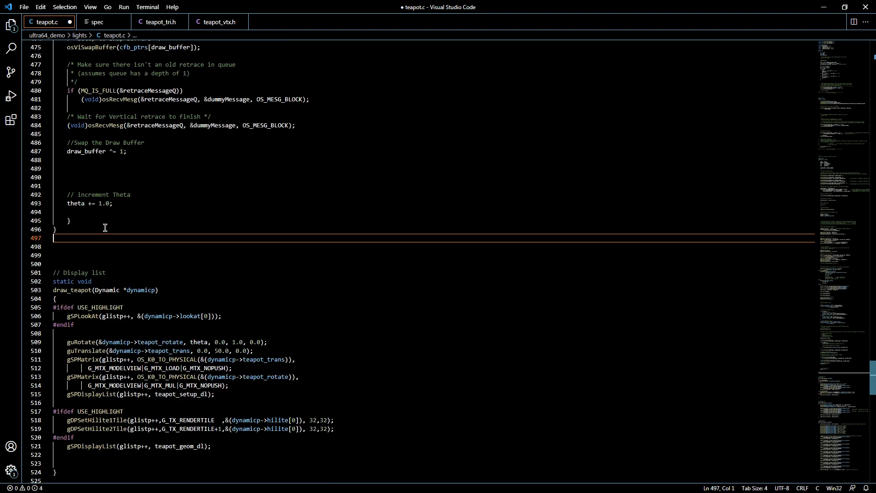
{"action": "scroll", "scroll_direction": "up", "scroll_amount": 3}
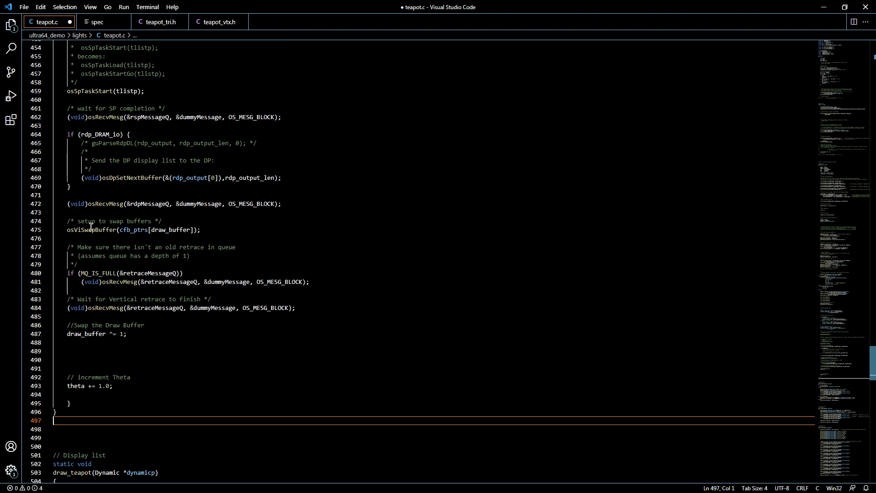
{"action": "mouse_move", "coordinate": [90, 329]}
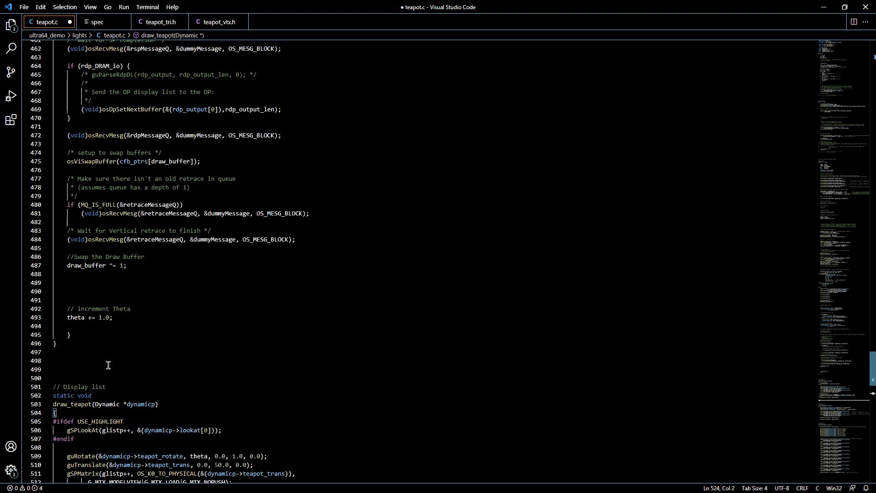
{"action": "scroll", "scroll_direction": "down", "scroll_amount": 3}
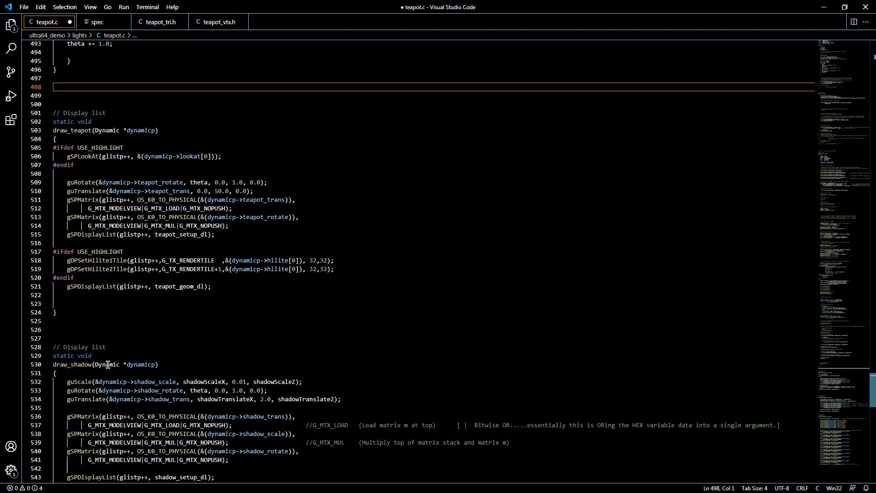
{"action": "scroll", "scroll_direction": "down", "scroll_amount": 3}
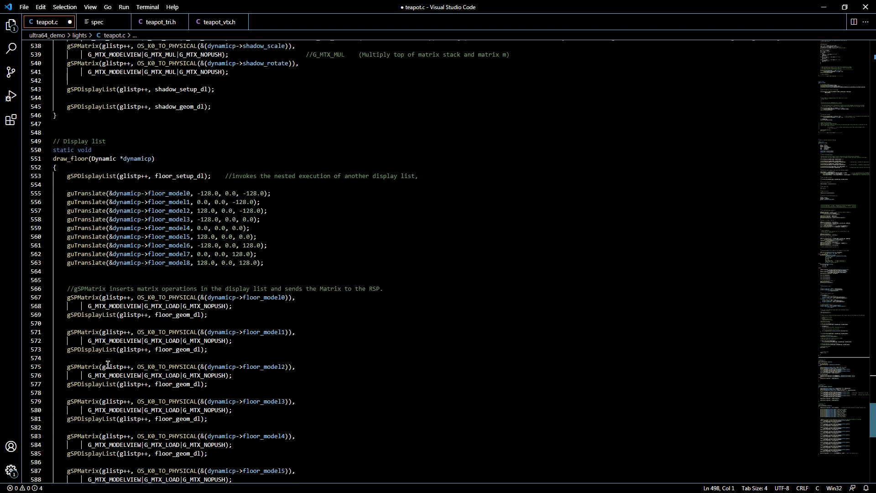
{"action": "scroll", "scroll_direction": "up", "scroll_amount": 3}
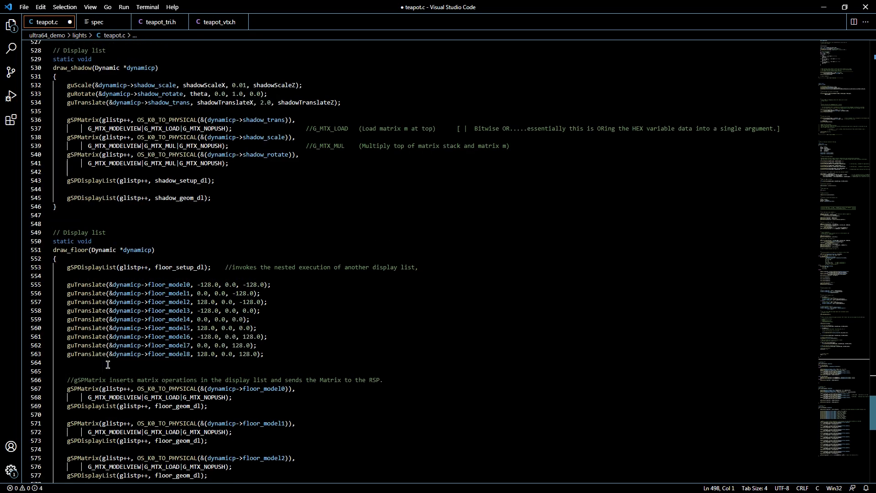
{"action": "scroll", "scroll_direction": "up", "scroll_amount": 3}
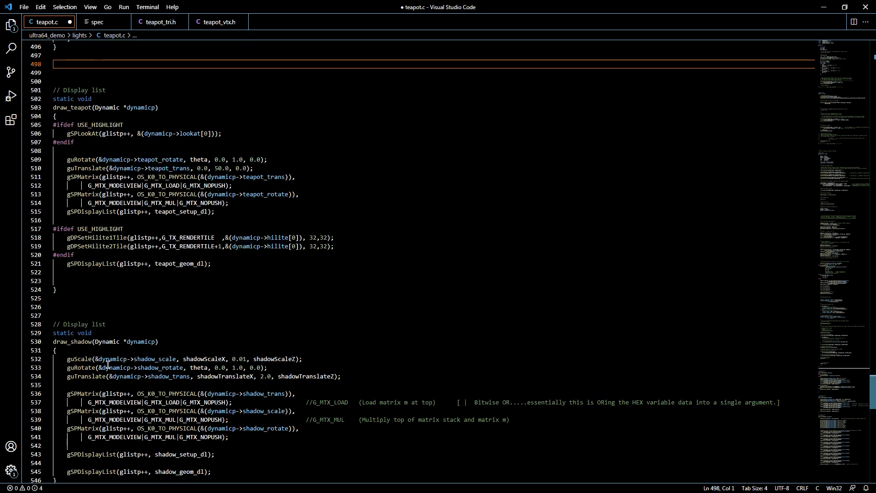
{"action": "scroll", "scroll_direction": "up", "scroll_amount": 3}
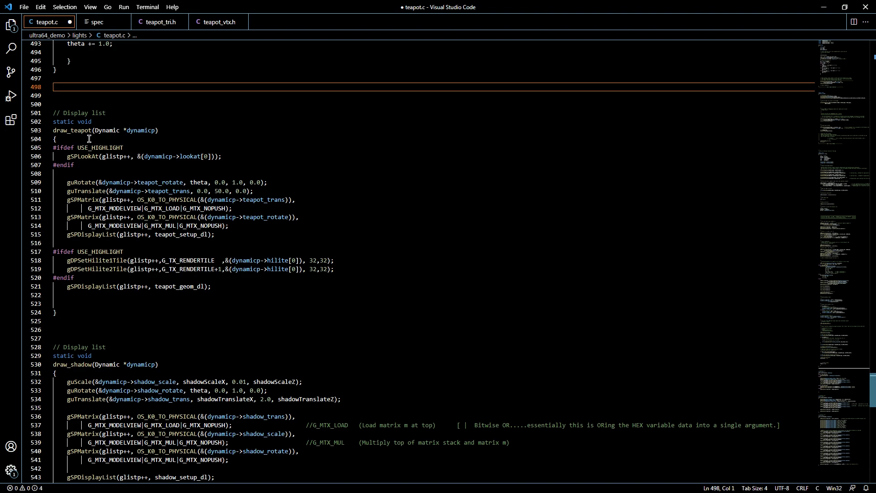
{"action": "scroll", "scroll_direction": "down", "scroll_amount": 3}
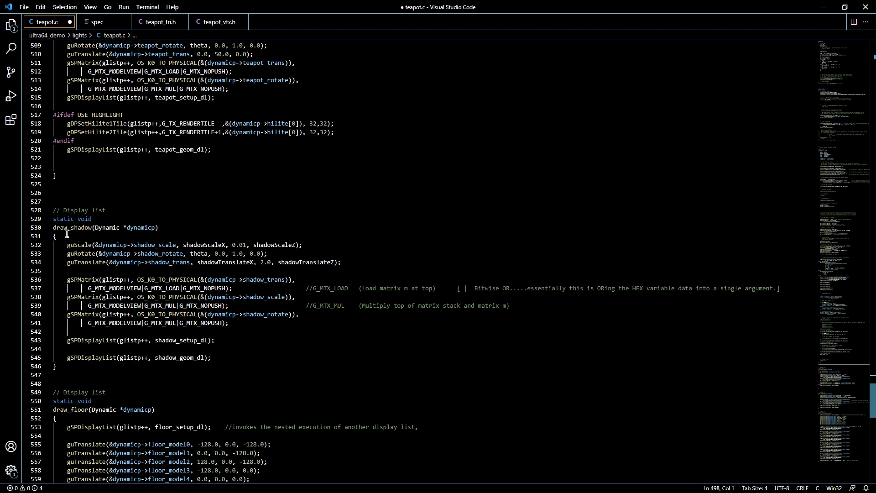
{"action": "scroll", "scroll_direction": "down", "scroll_amount": 3}
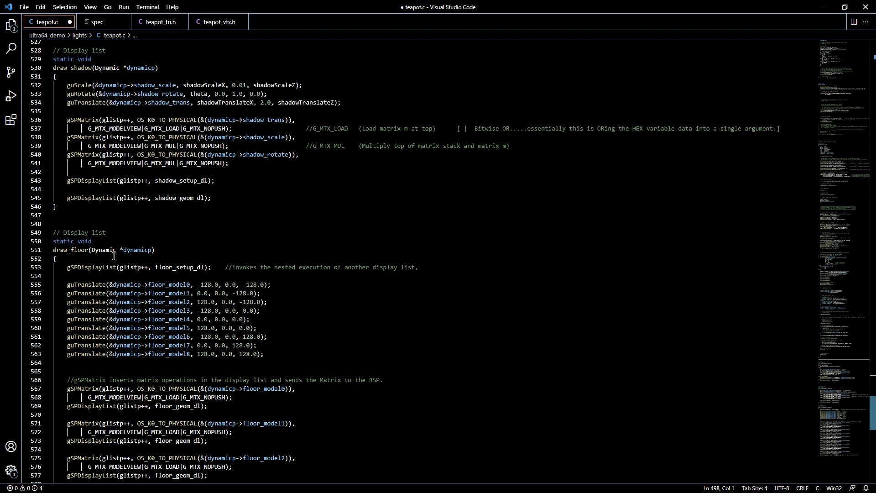
{"action": "scroll", "scroll_direction": "up", "scroll_amount": 3}
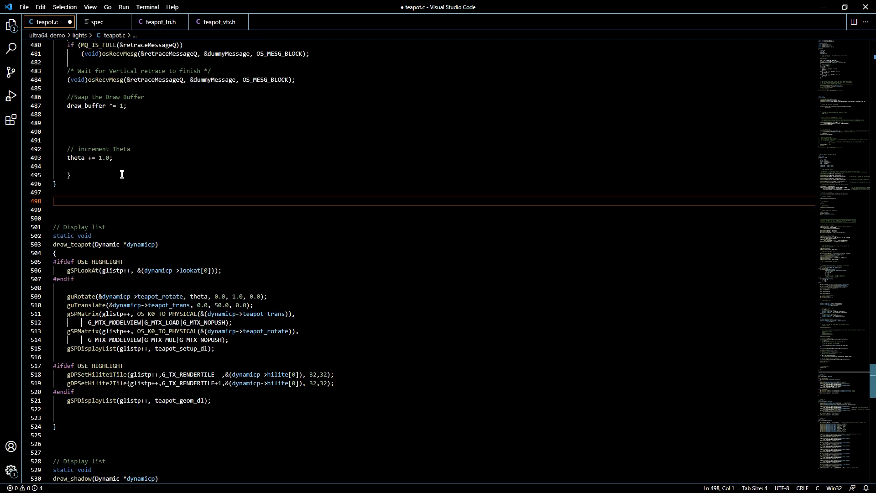
{"action": "mouse_move", "coordinate": [92, 322]}
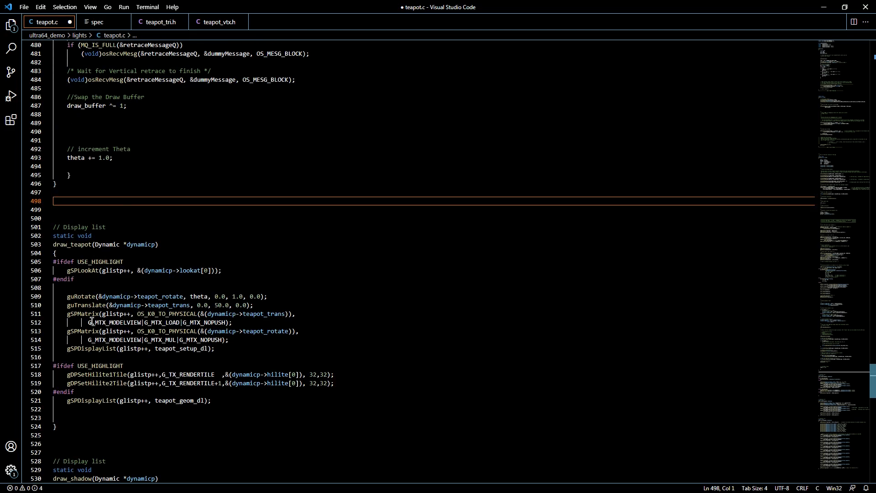
{"action": "mouse_move", "coordinate": [186, 410]}
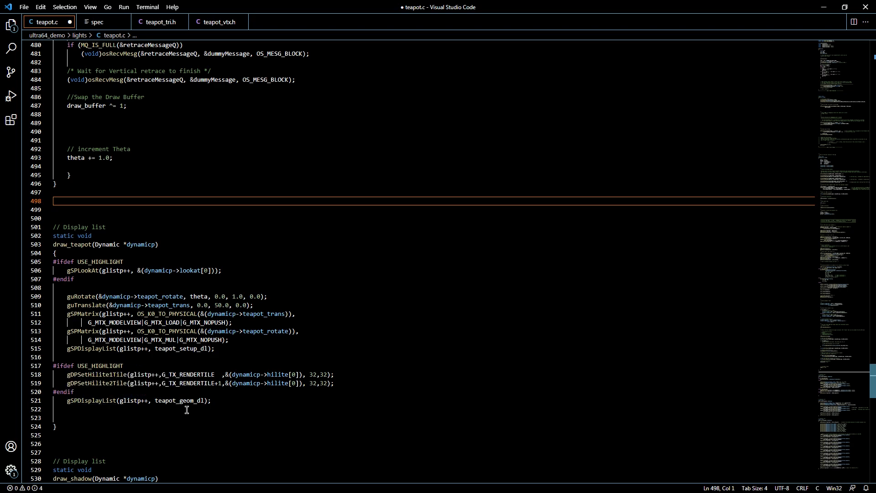
{"action": "mouse_move", "coordinate": [88, 433]}
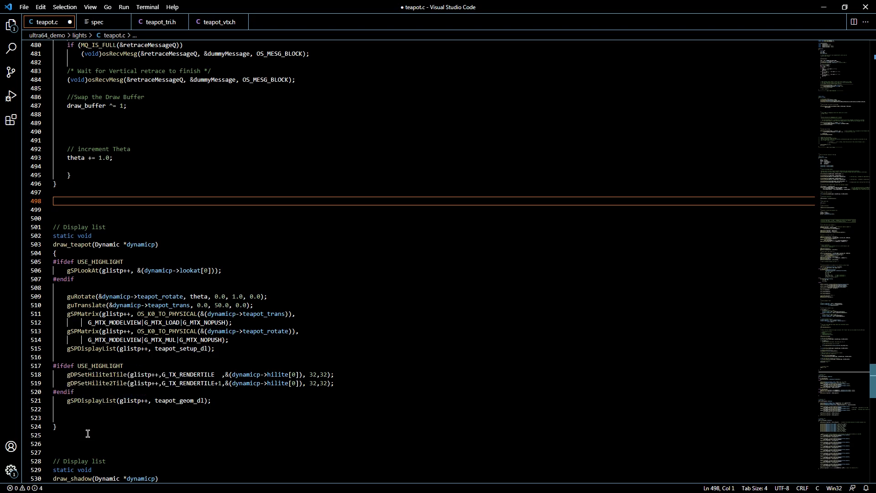
{"action": "mouse_move", "coordinate": [58, 258]}
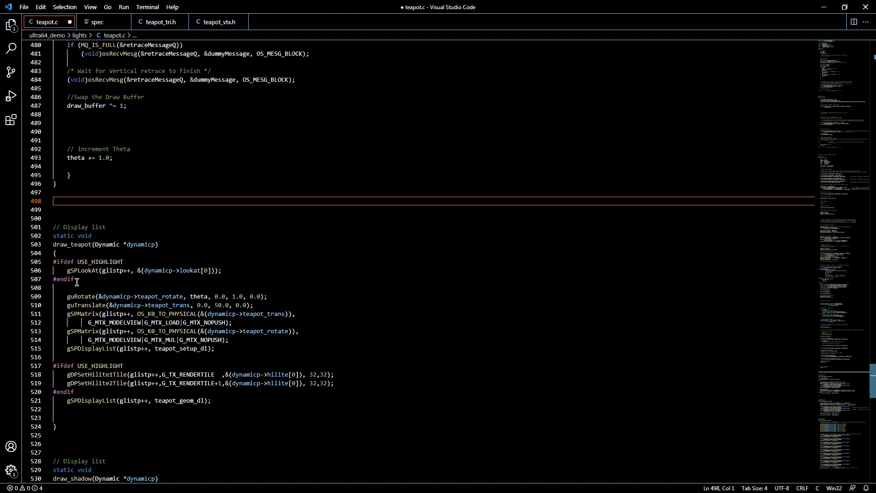
{"action": "mouse_move", "coordinate": [87, 294]}
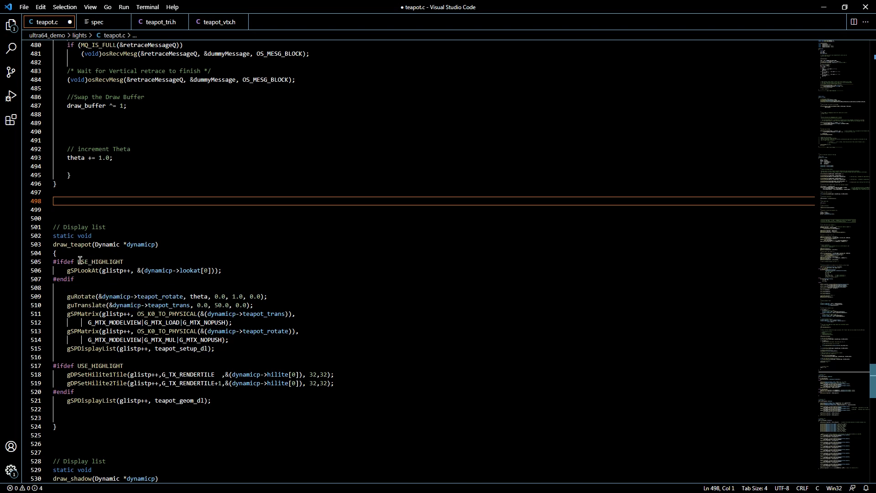
{"action": "left_click", "coordinate": [78, 261]}
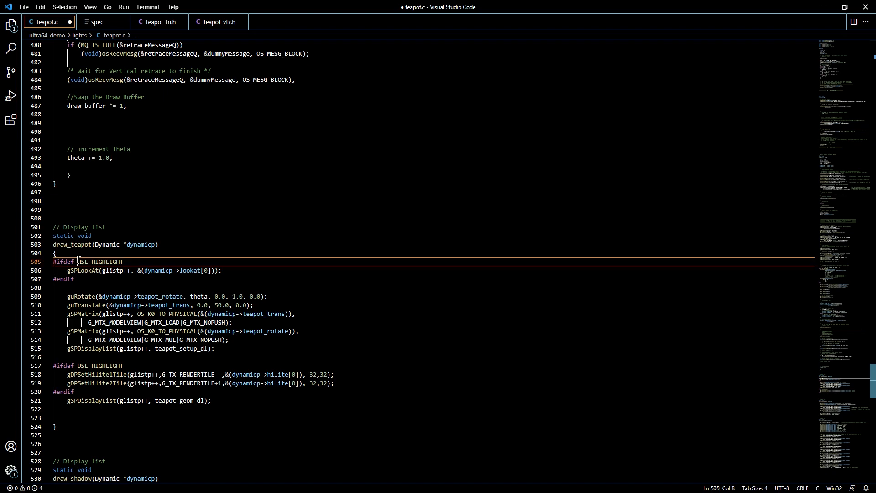
{"action": "double_click", "coordinate": [101, 262]}
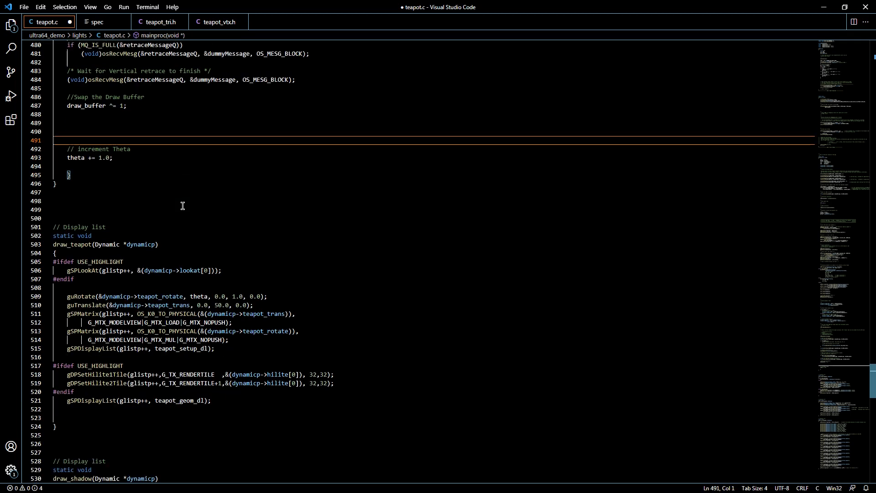
{"action": "scroll", "scroll_direction": "down", "scroll_amount": 3}
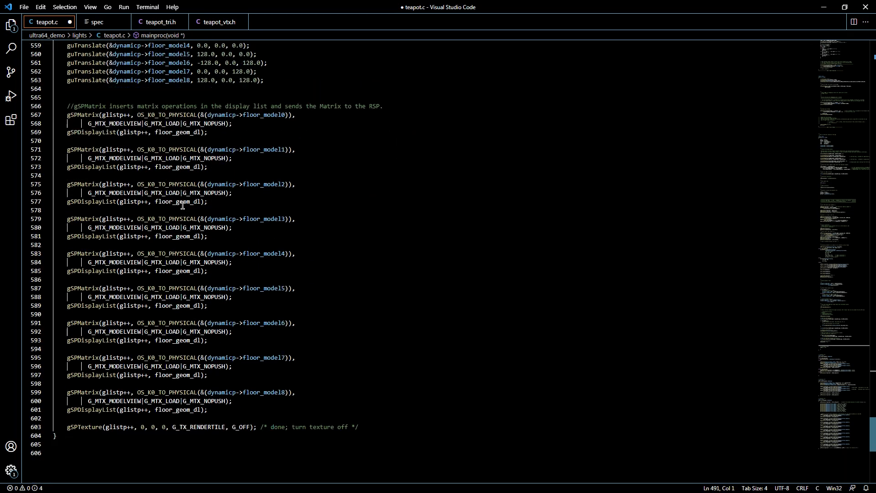
{"action": "scroll", "scroll_direction": "up", "scroll_amount": 3}
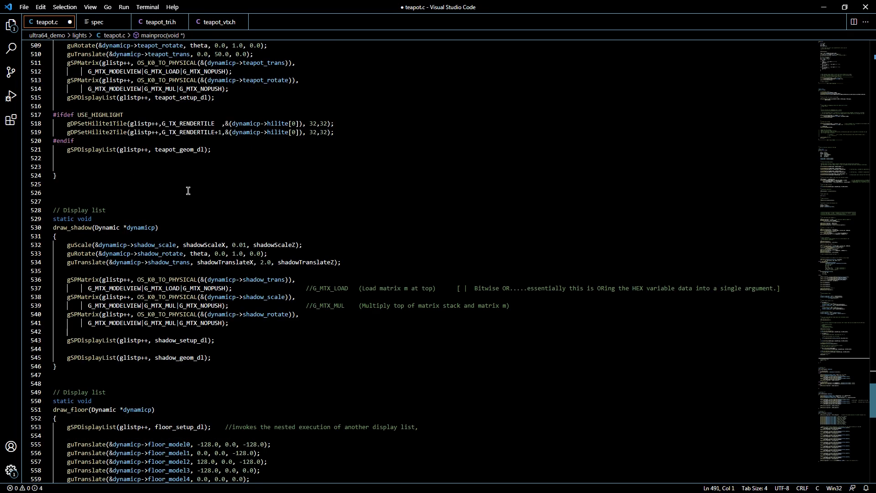
{"action": "mouse_move", "coordinate": [159, 22]}
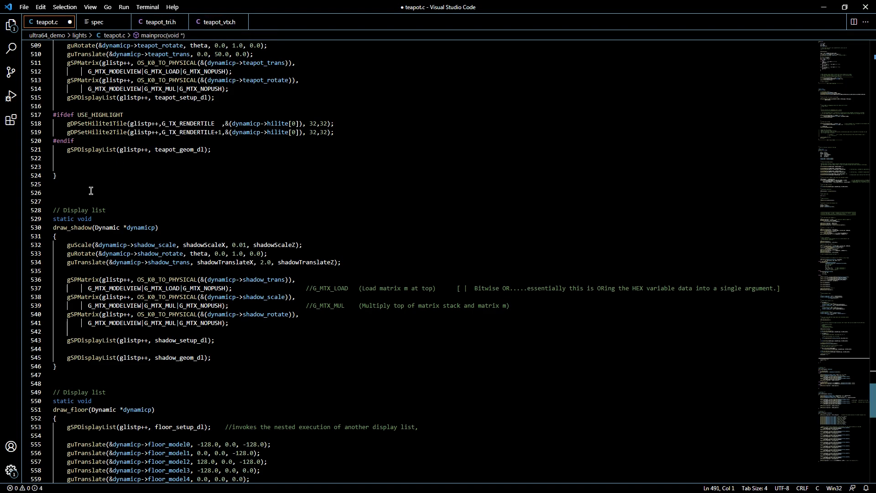
{"action": "left_click", "coordinate": [90, 192]}
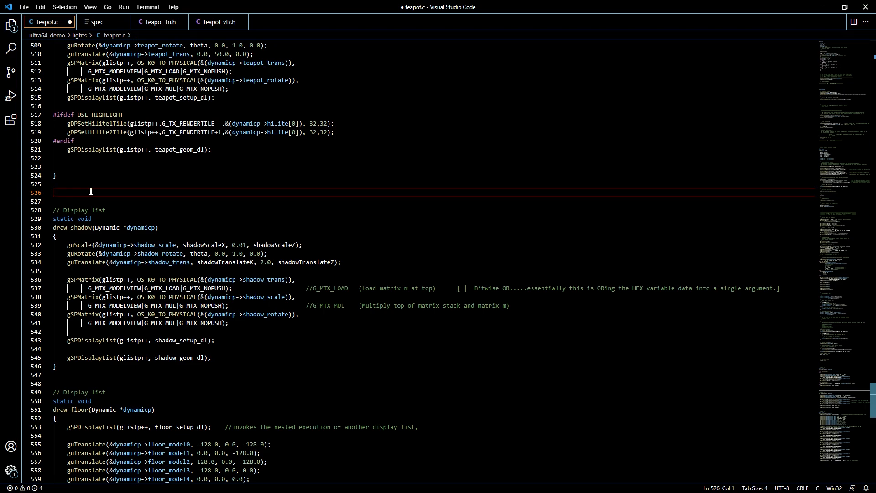
{"action": "scroll", "scroll_direction": "up", "scroll_amount": 3}
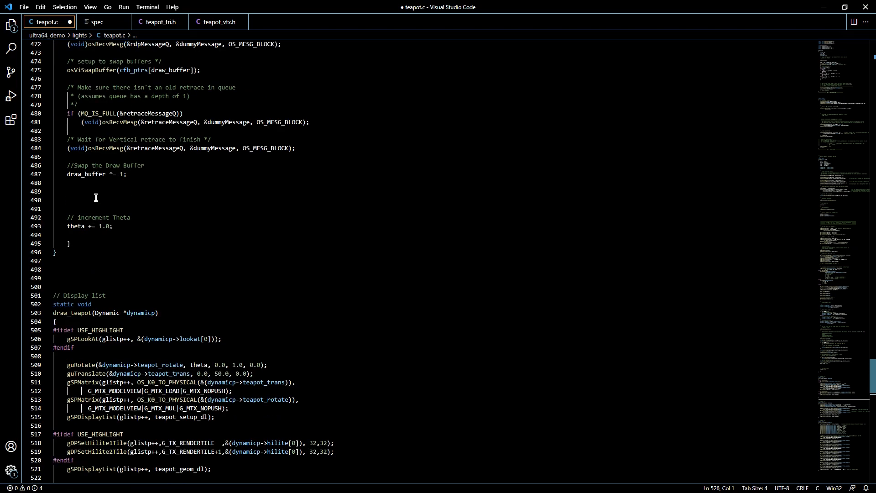